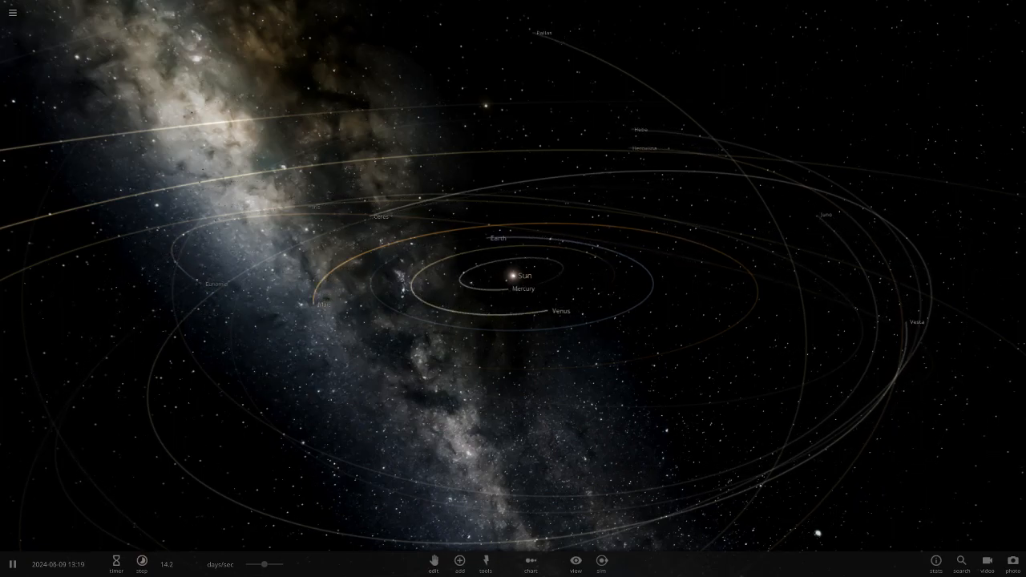
# - Load the saved Zolan system simulation from the main menu's Open option
pyautogui.click(13, 13)
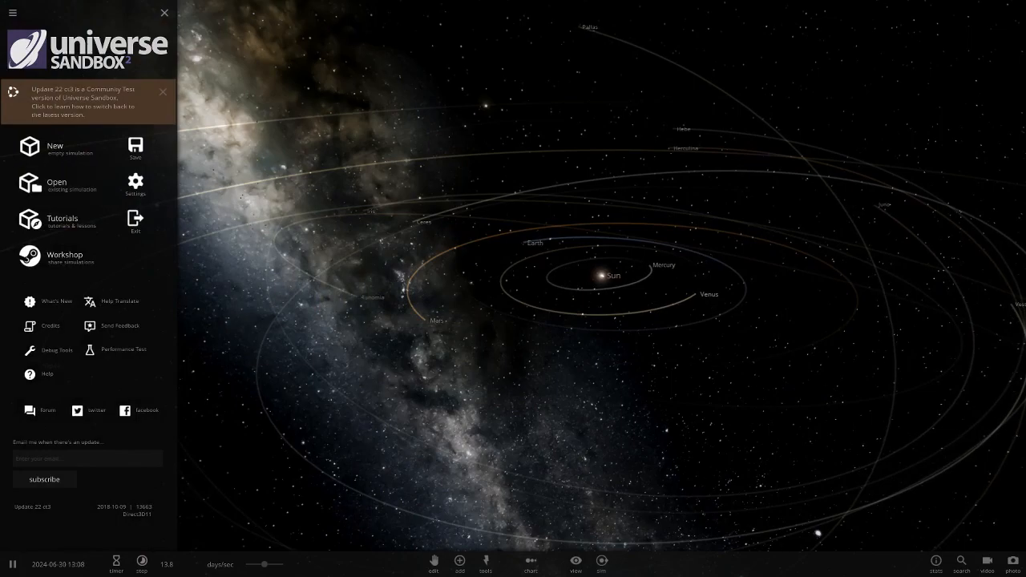
pyautogui.click(56, 184)
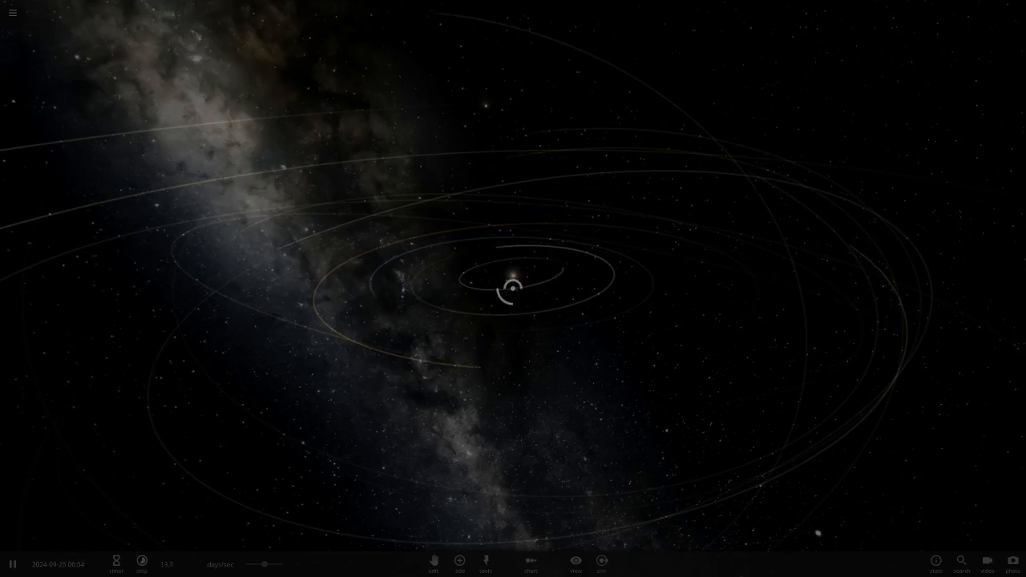
# - Select Zolan and switch Habitable Zones off in View settings, leaving orbits and grid on
pyautogui.click(531, 564)
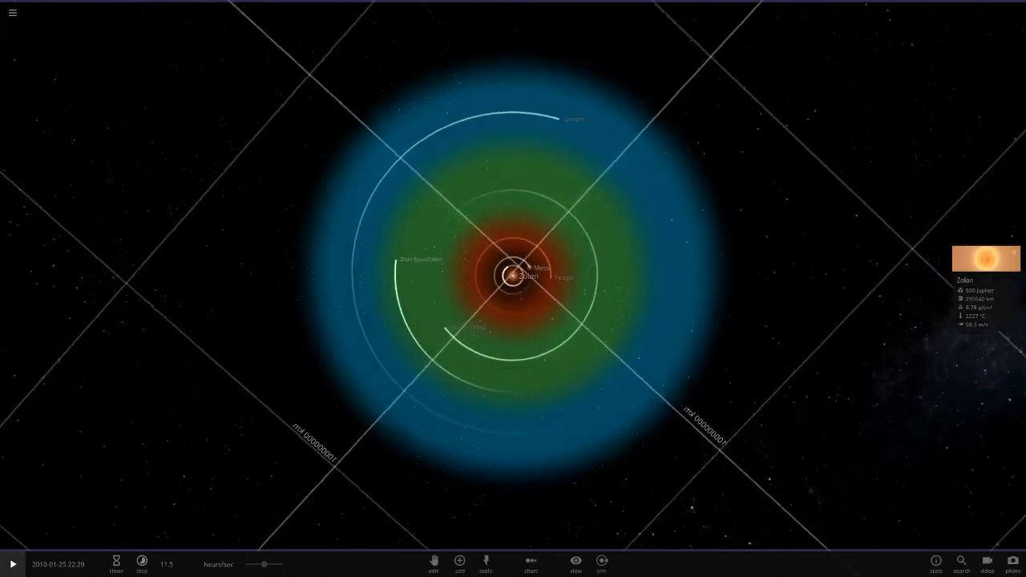
pyautogui.click(576, 564)
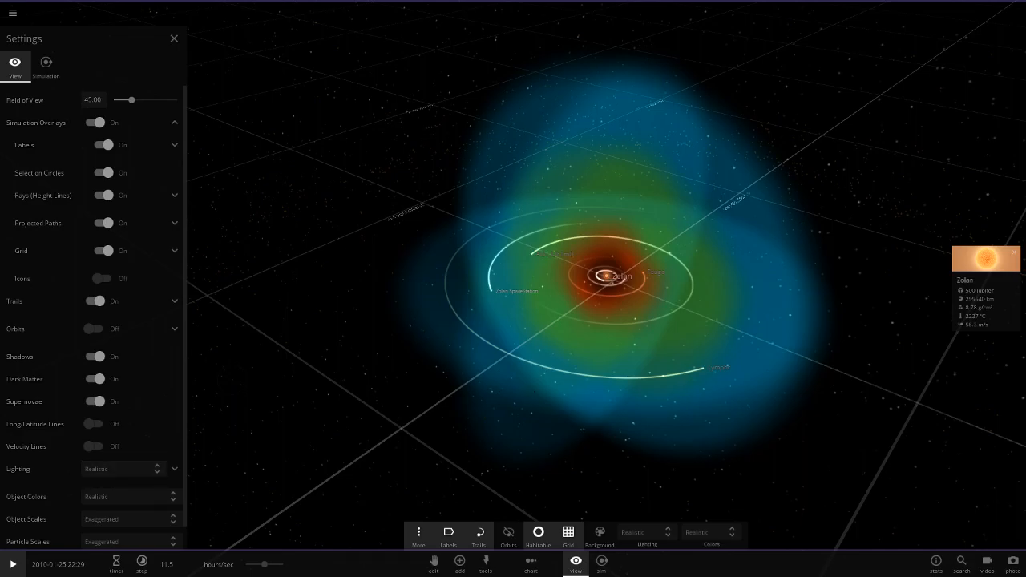
pyautogui.scroll(-3)
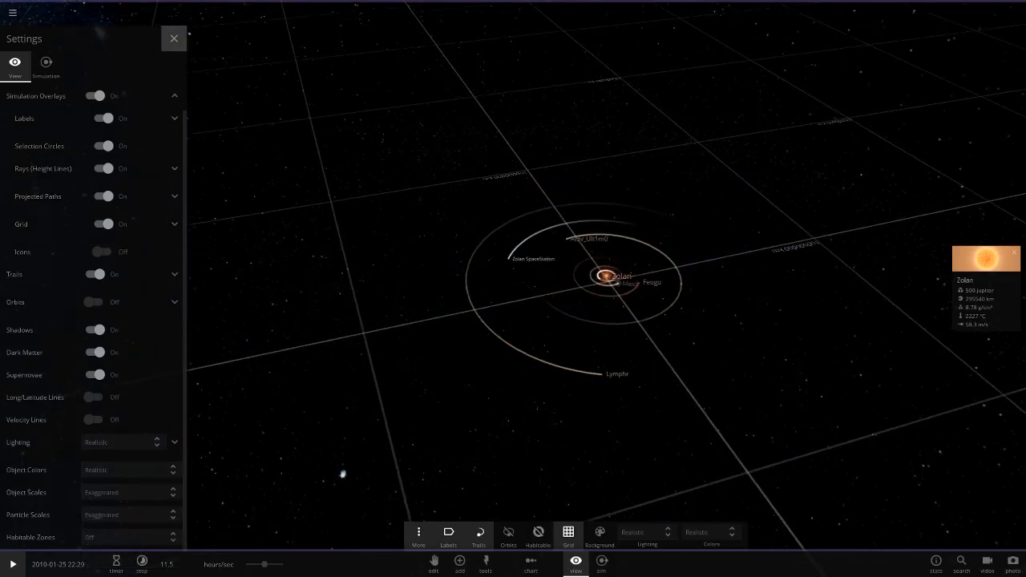
pyautogui.click(173, 38)
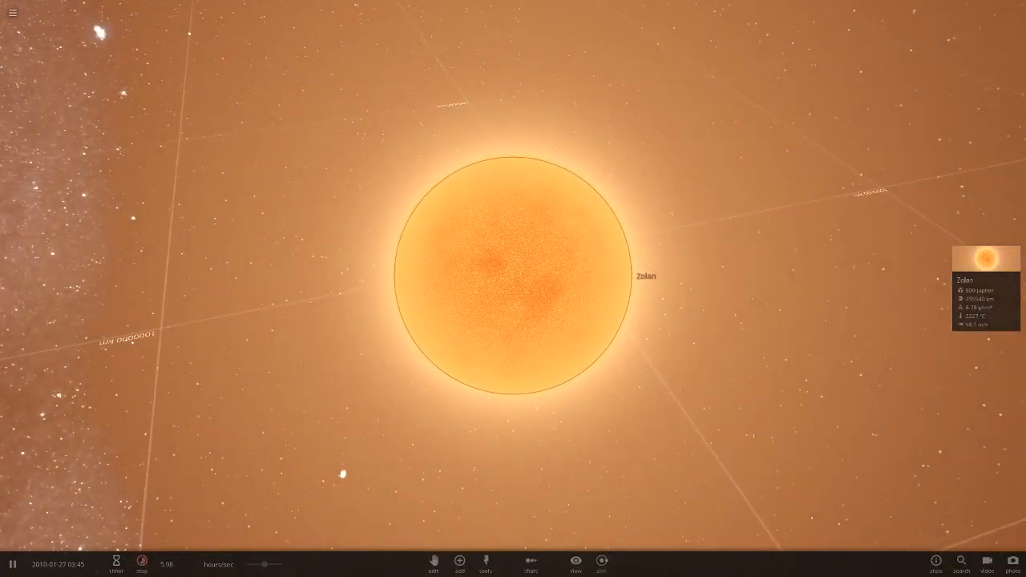
# - Focus the camera on the glowing orange star Zolan for a close-up view
pyautogui.click(986, 258)
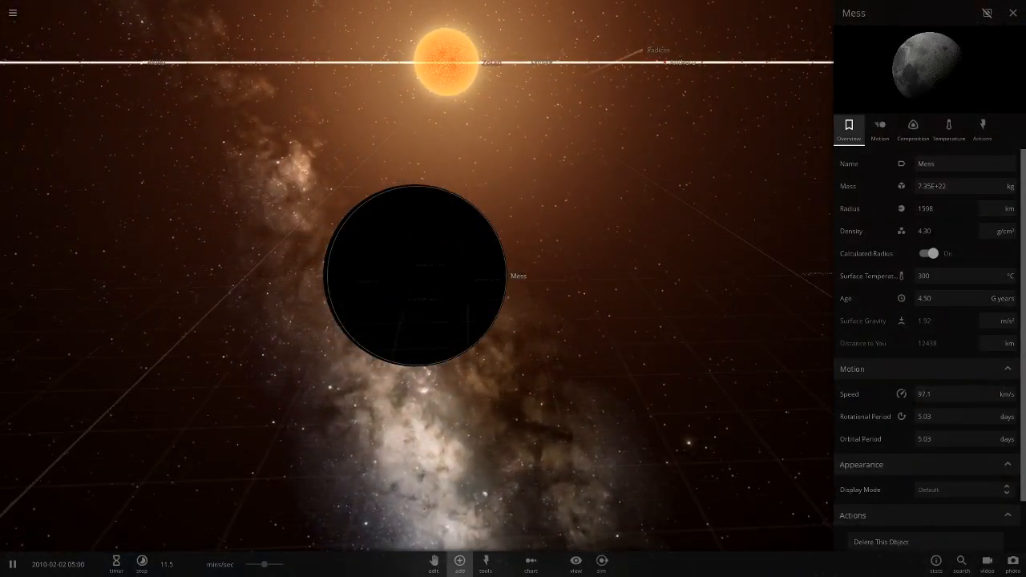
# - Select the dark planet Mess to focus it and show its Properties panel
pyautogui.click(458, 561)
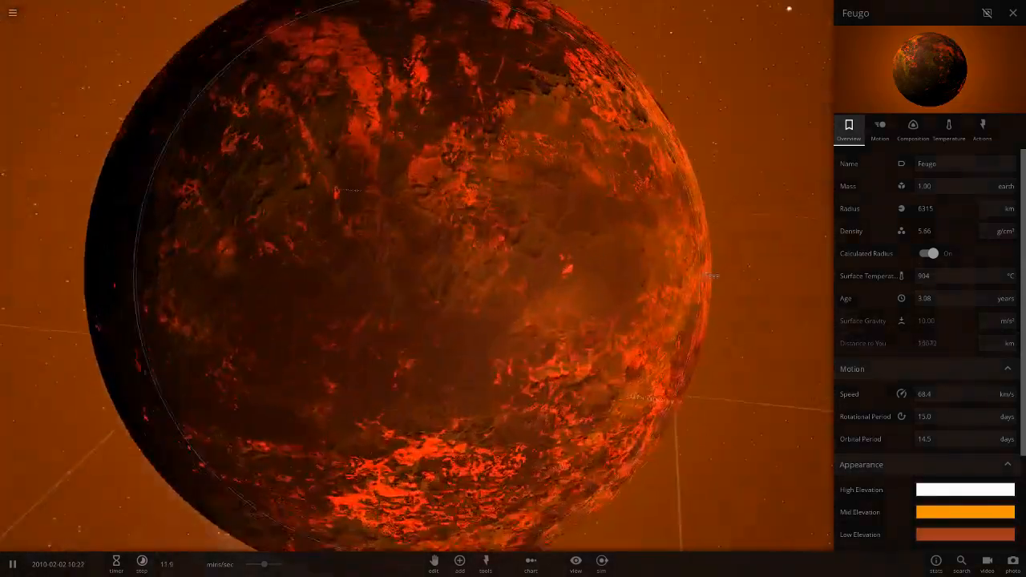
# - Bring up the lava planet Feugo with its mass, radius and temperature properties shown
pyautogui.scroll(-3)
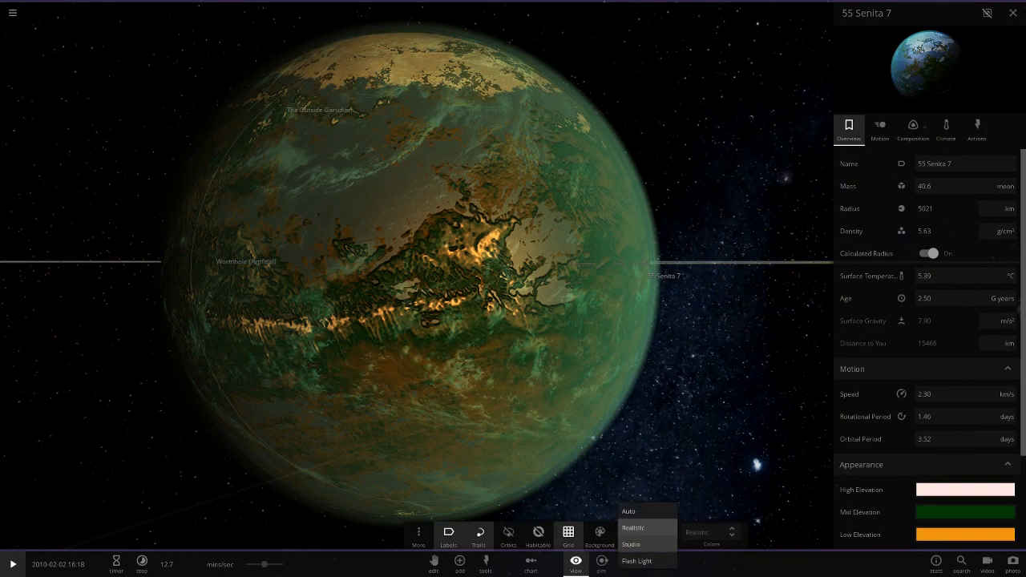
# - Change the Lighting mode for 55 Senita 7 and show its iron/silicate Composition details
pyautogui.click(632, 528)
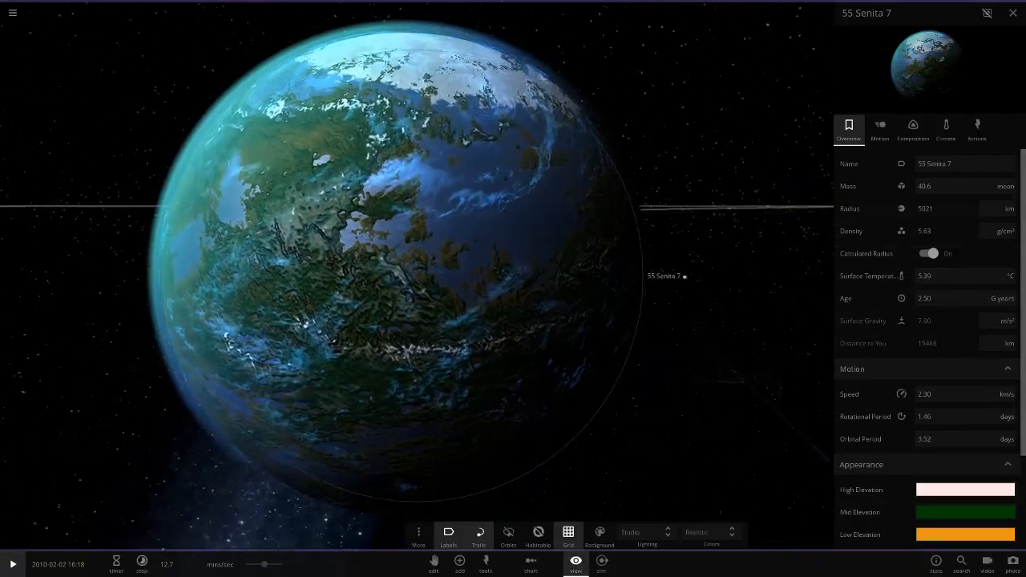
pyautogui.click(912, 128)
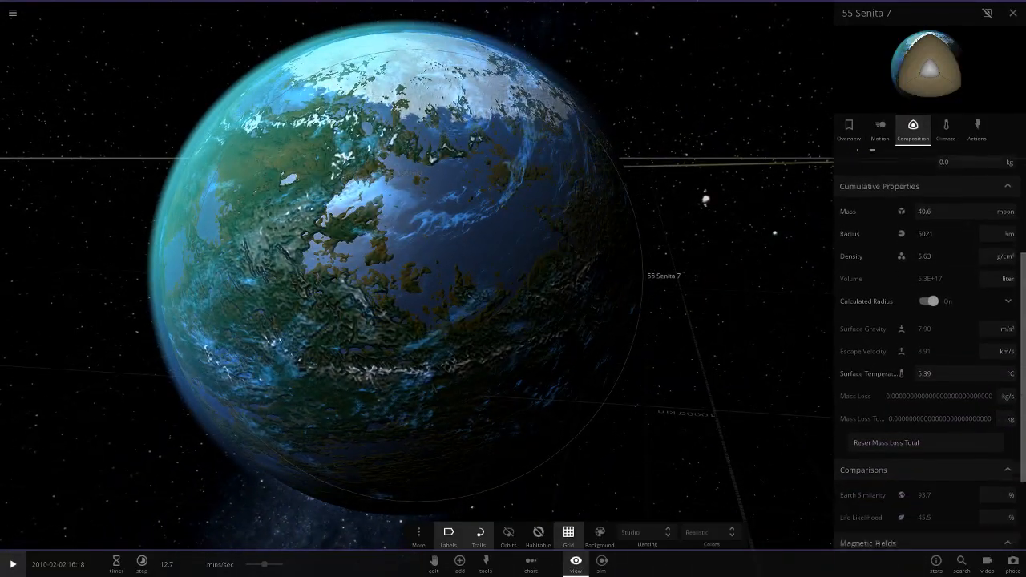
pyautogui.scroll(-3)
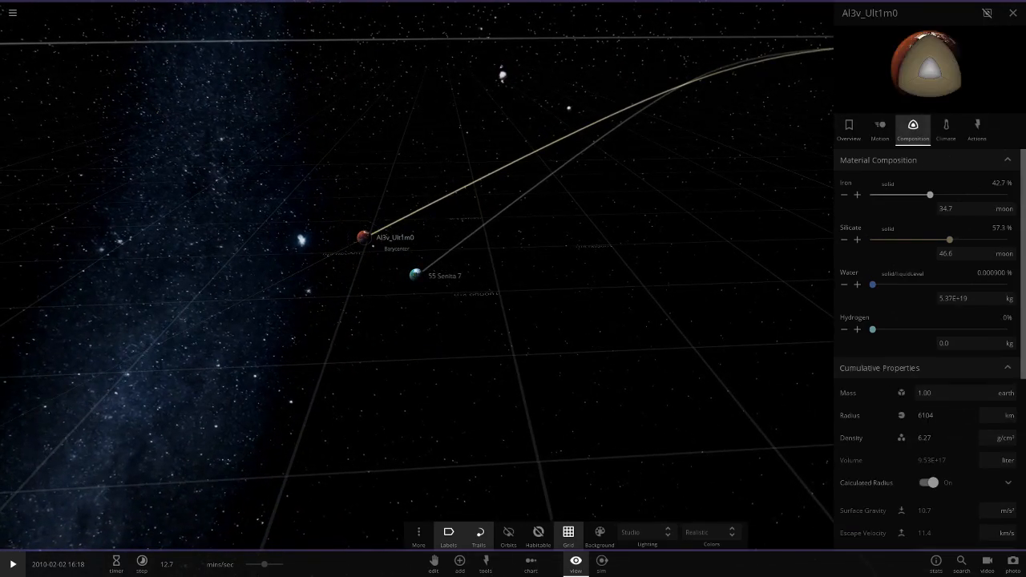
# - Enable Show Magnetosphere for the red companion and 55 Senita 7, then select their shared barycenter
pyautogui.scroll(-3)
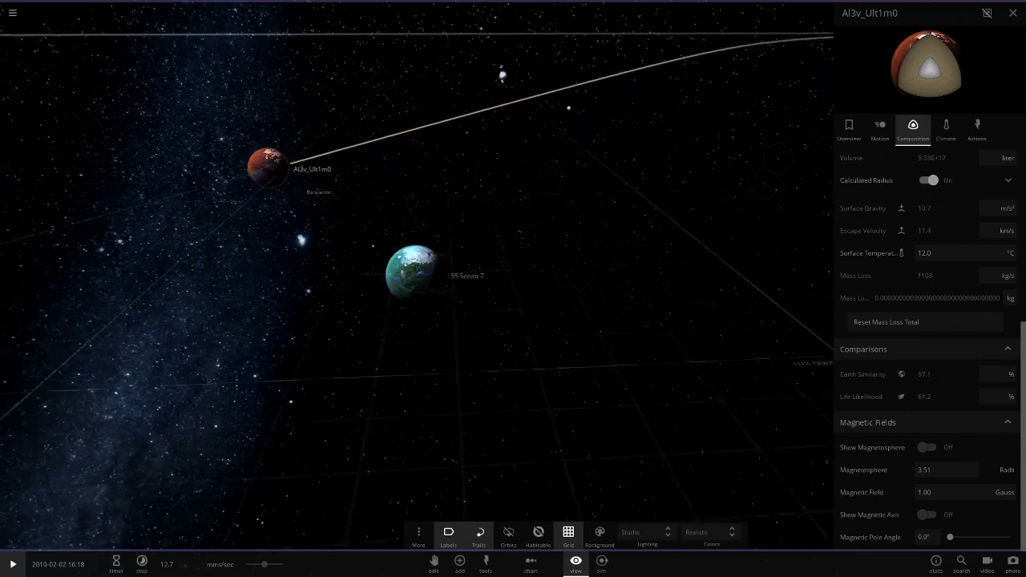
pyautogui.click(927, 447)
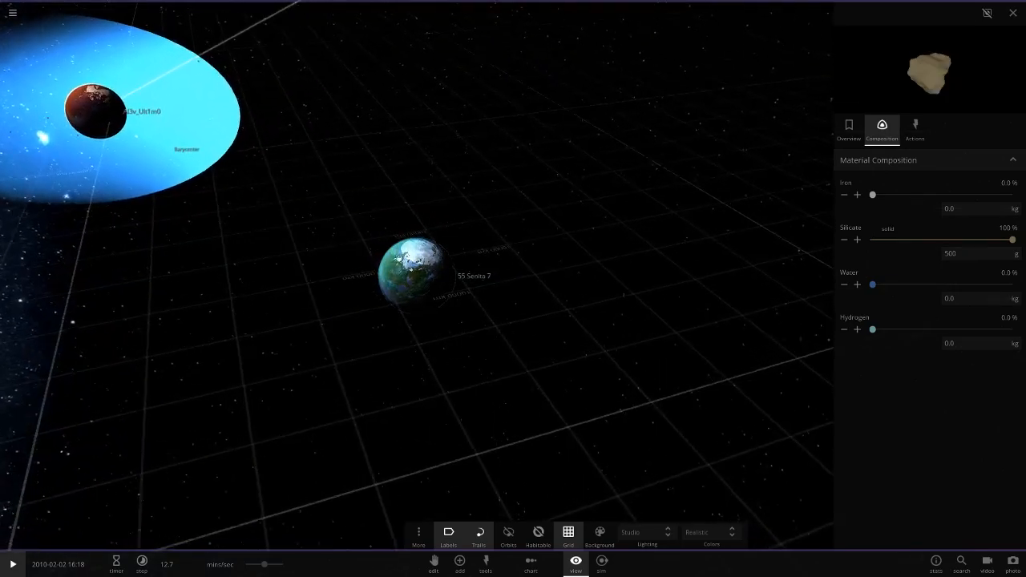
pyautogui.click(414, 259)
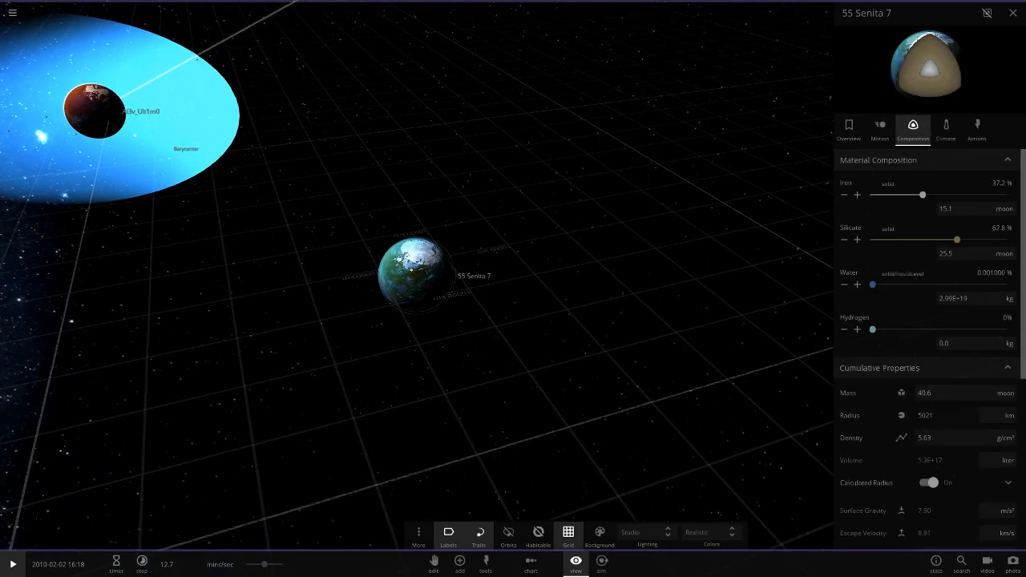
pyautogui.scroll(-3)
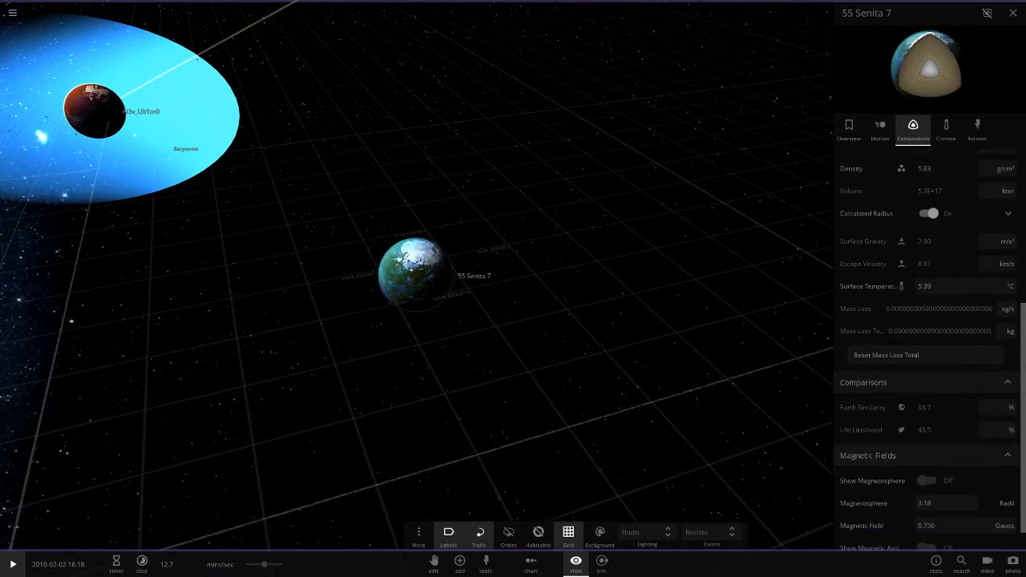
pyautogui.click(926, 481)
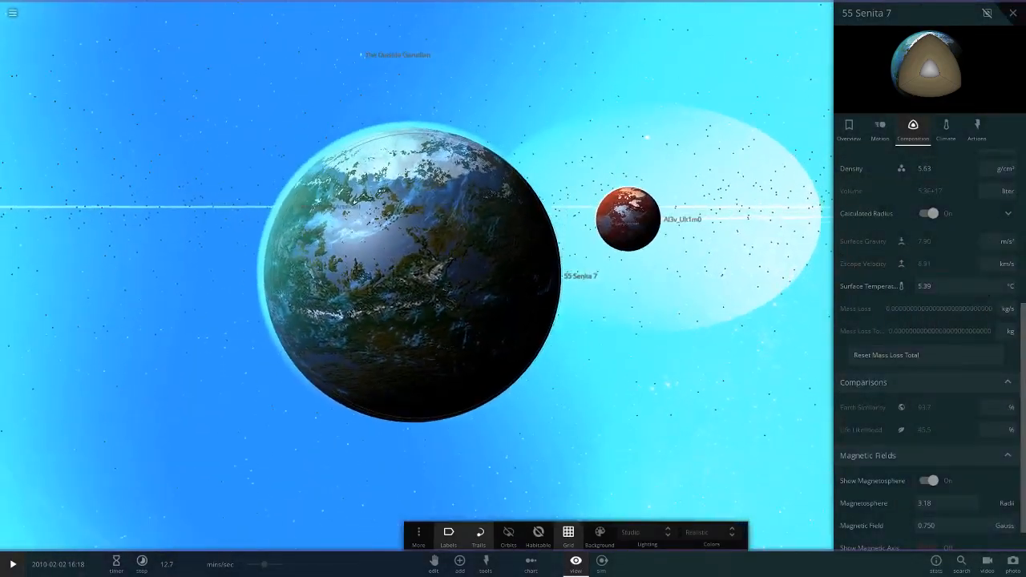
pyautogui.click(927, 480)
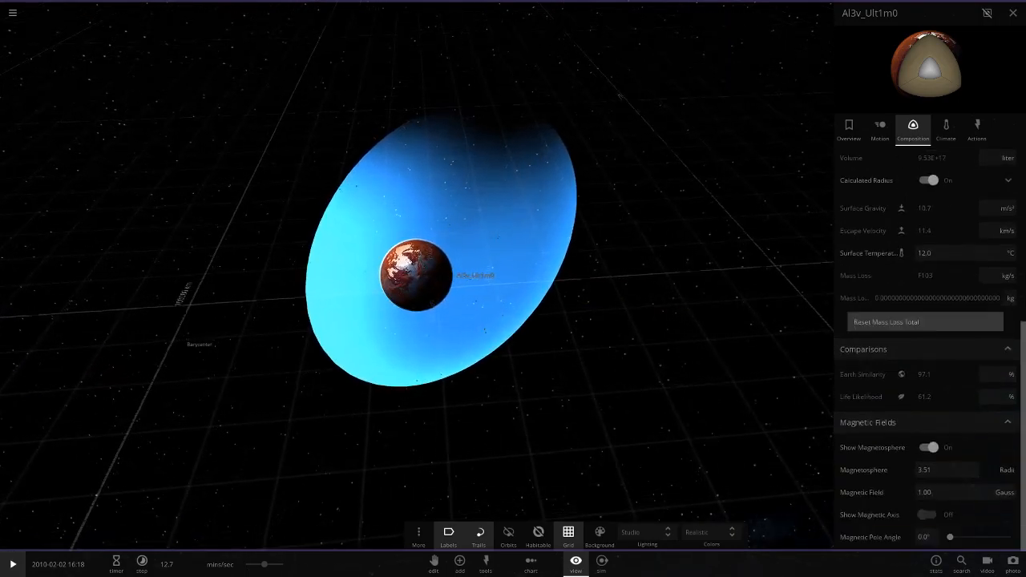
pyautogui.click(928, 447)
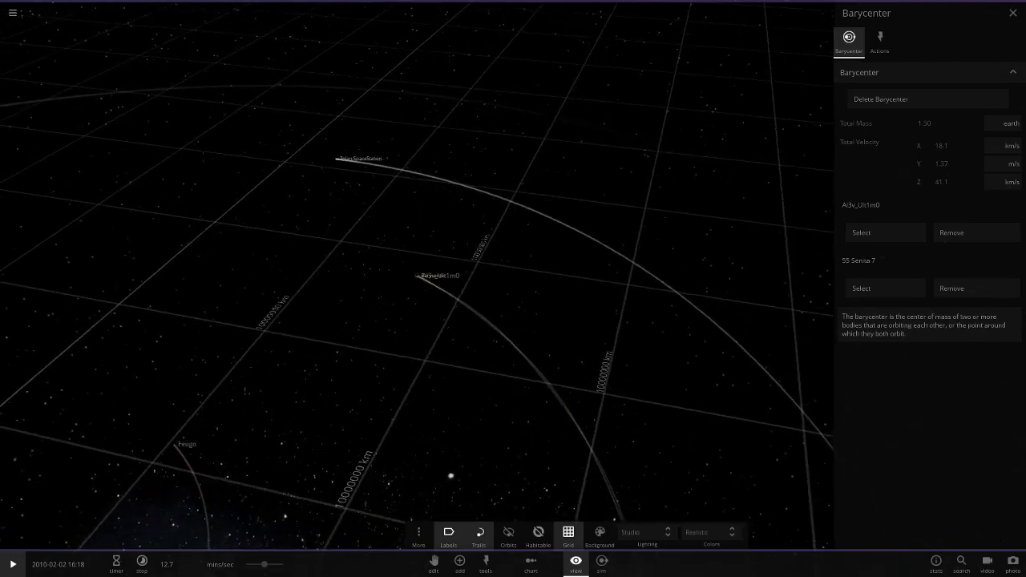
# - Show the Zolan SpaceStation's properties, then move focus to the orange-brown planet Lymphr
pyautogui.click(359, 159)
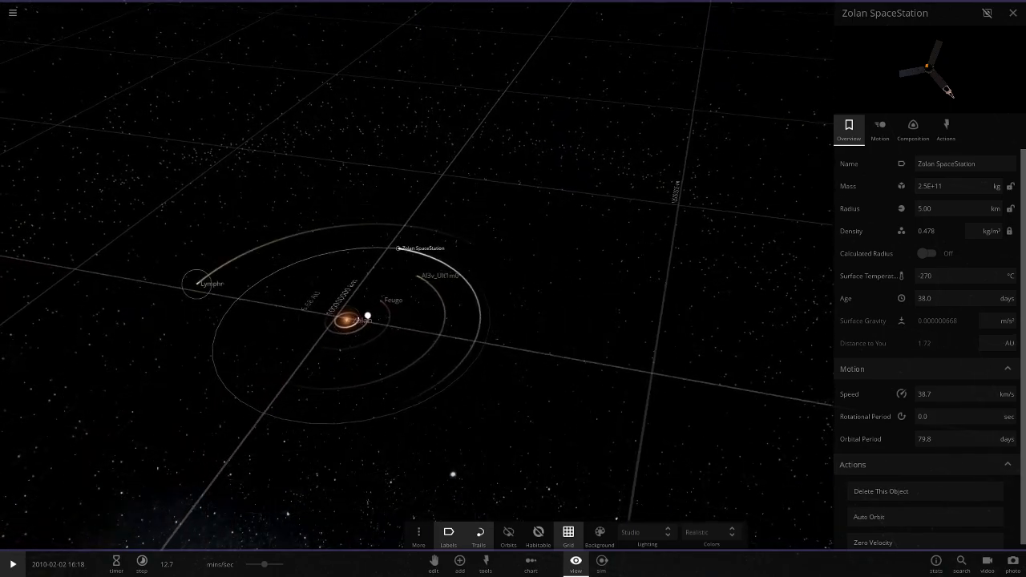
pyautogui.click(209, 284)
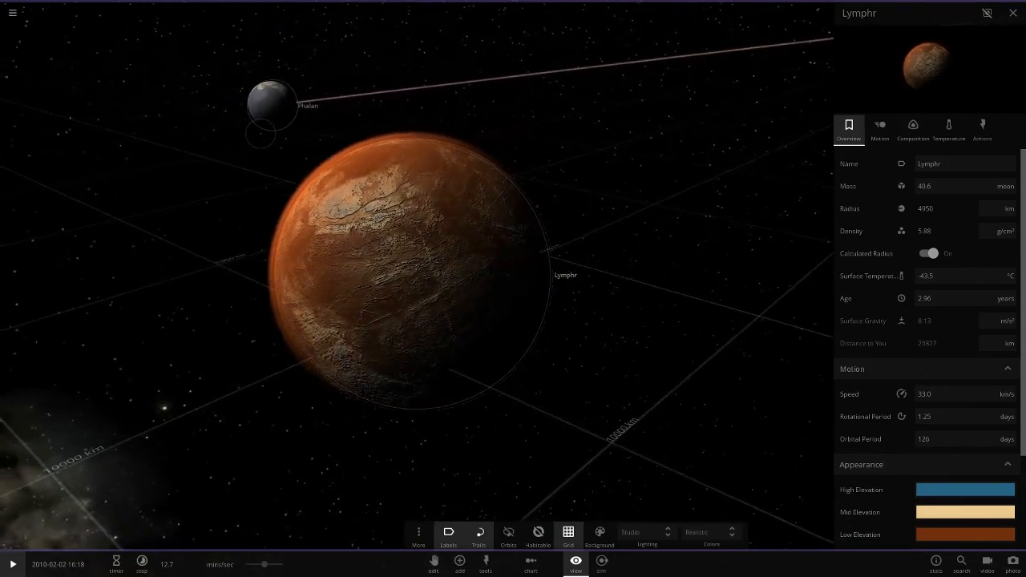
# - Select Phalan, then focus the camera on Radicos with its Overview properties displayed
pyautogui.click(272, 106)
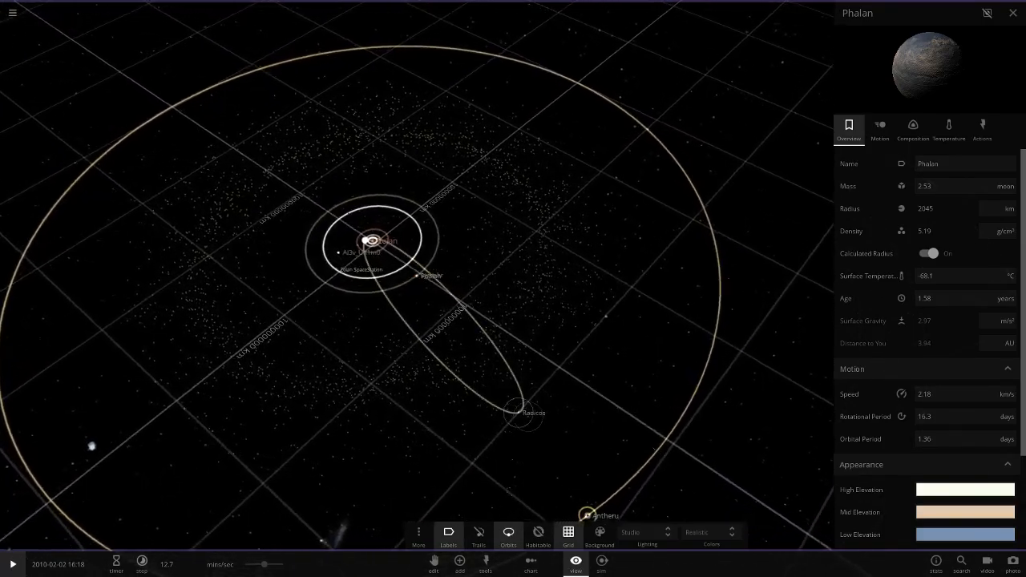
pyautogui.click(513, 413)
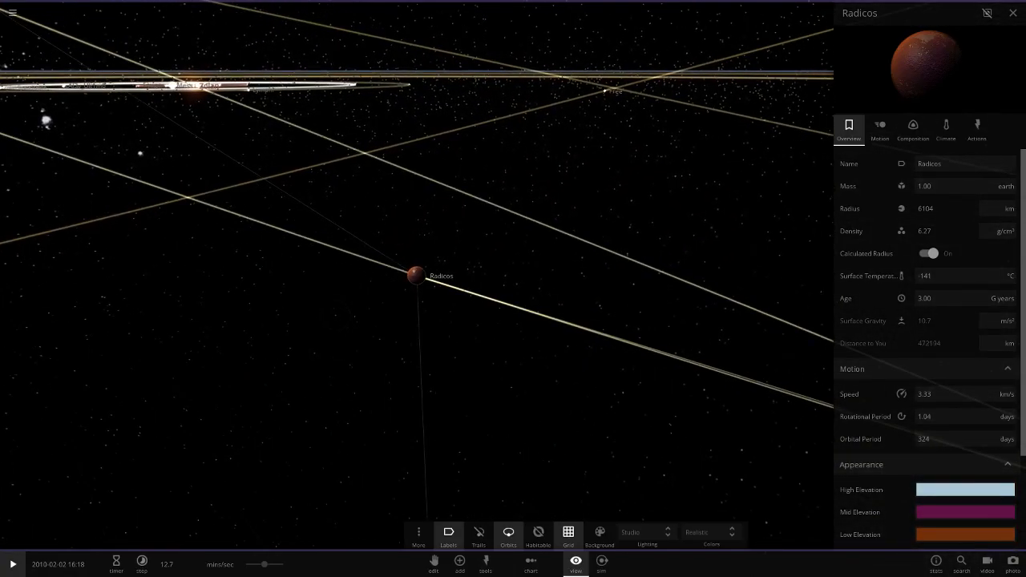
pyautogui.click(878, 128)
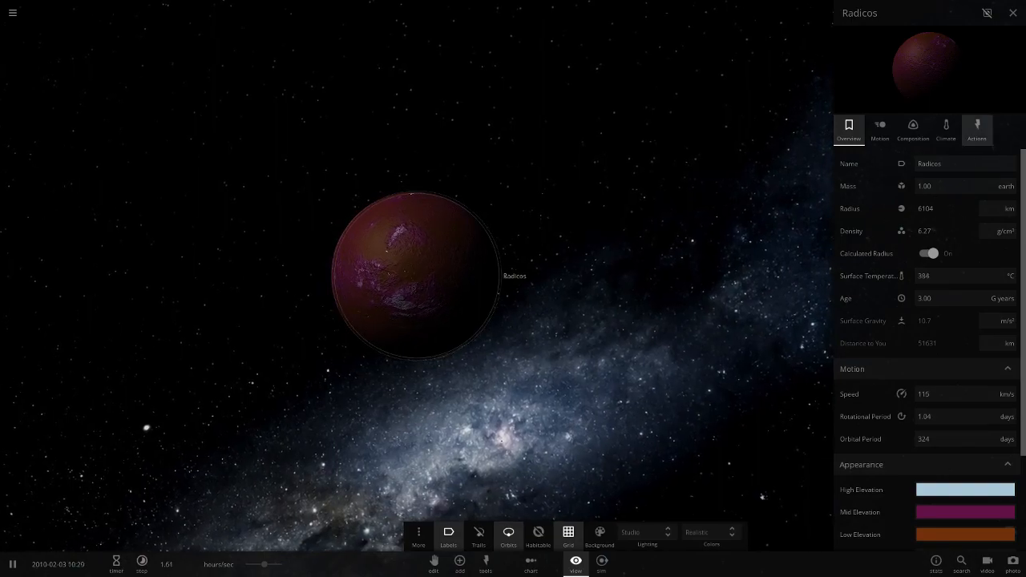
# - Review Radicos's Composition, Motion, Camera and Overview details, ending on Overview
pyautogui.click(912, 129)
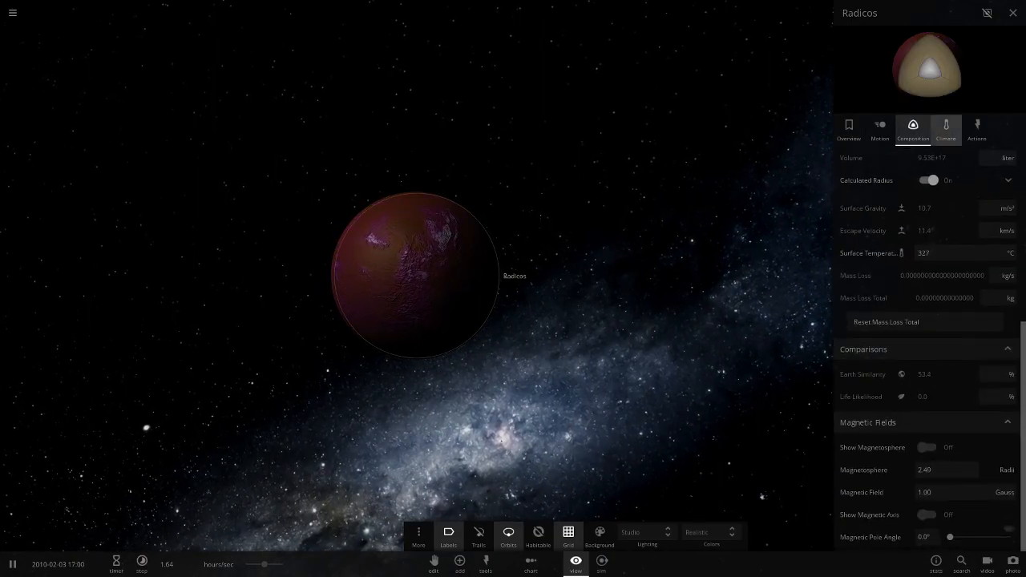
pyautogui.click(879, 129)
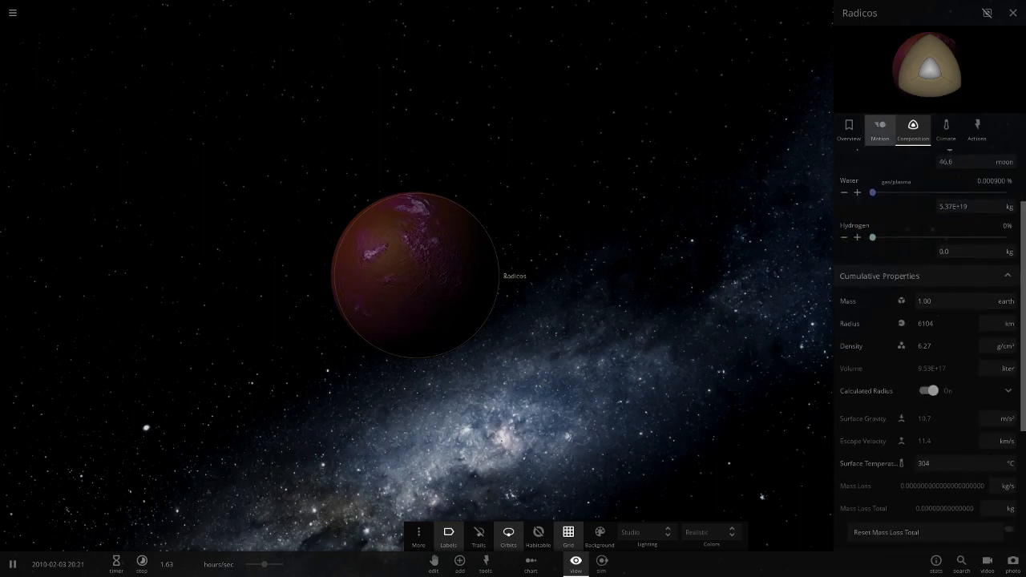
pyautogui.click(878, 128)
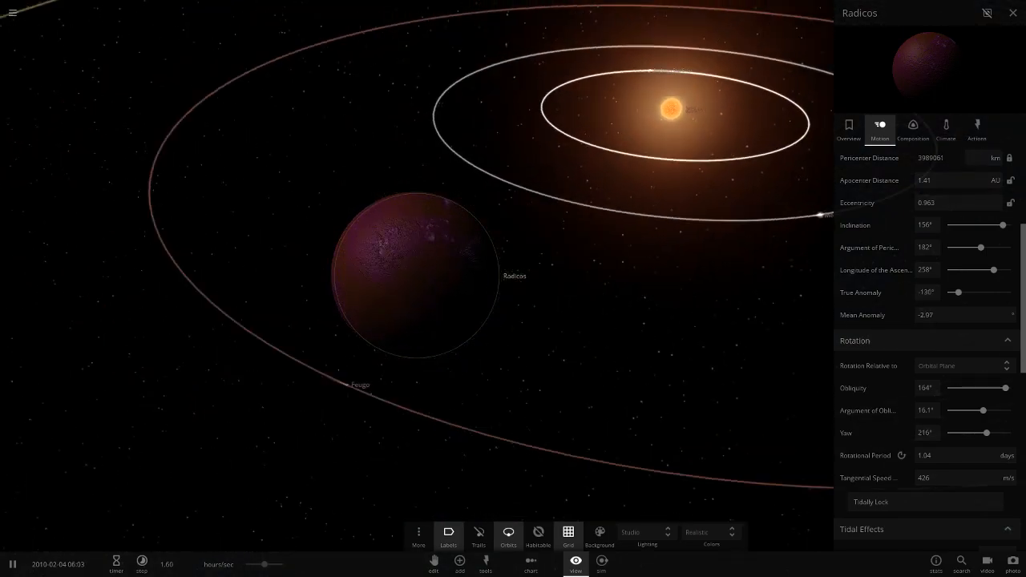
pyautogui.click(848, 128)
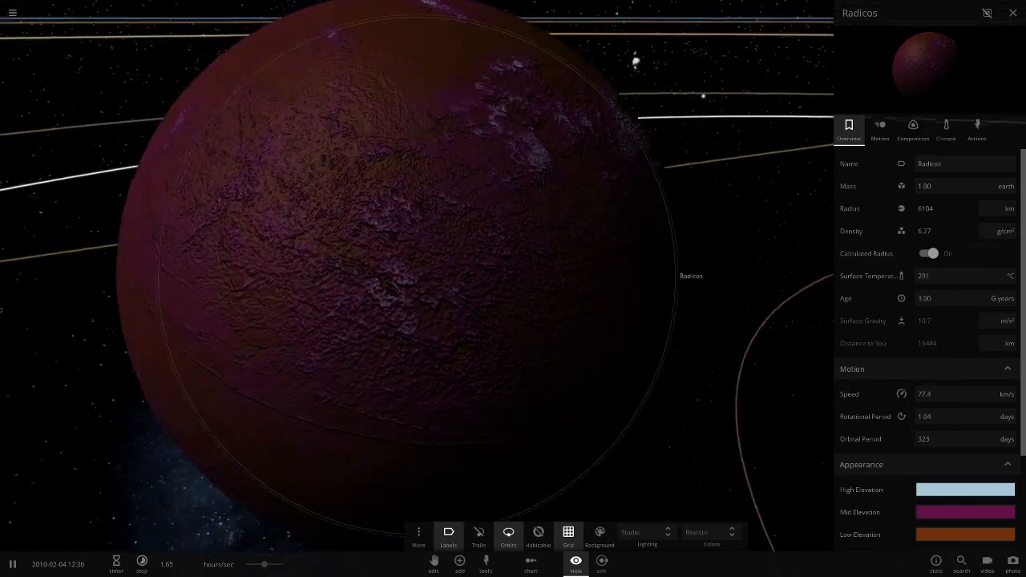
pyautogui.click(946, 128)
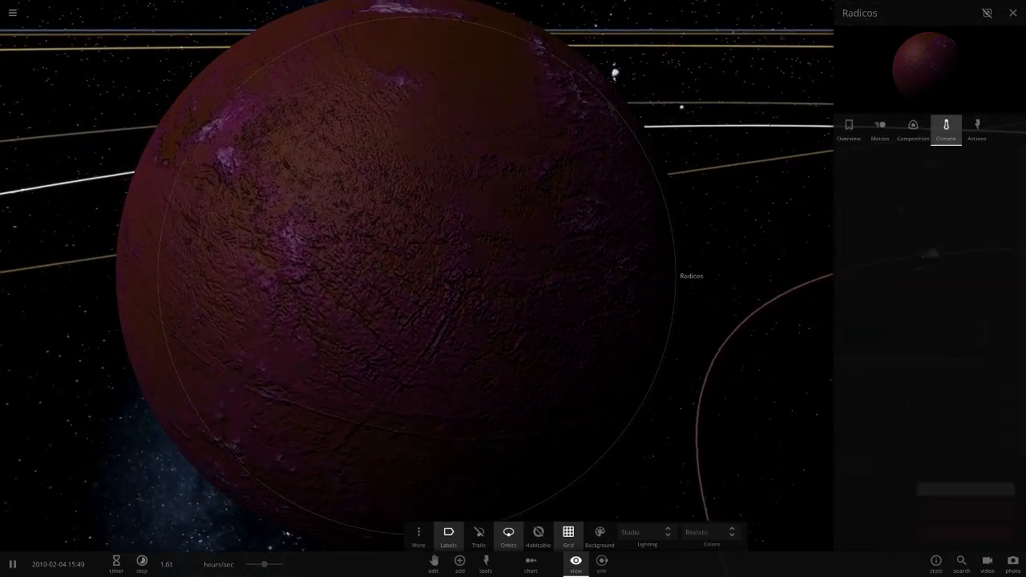
pyautogui.click(912, 129)
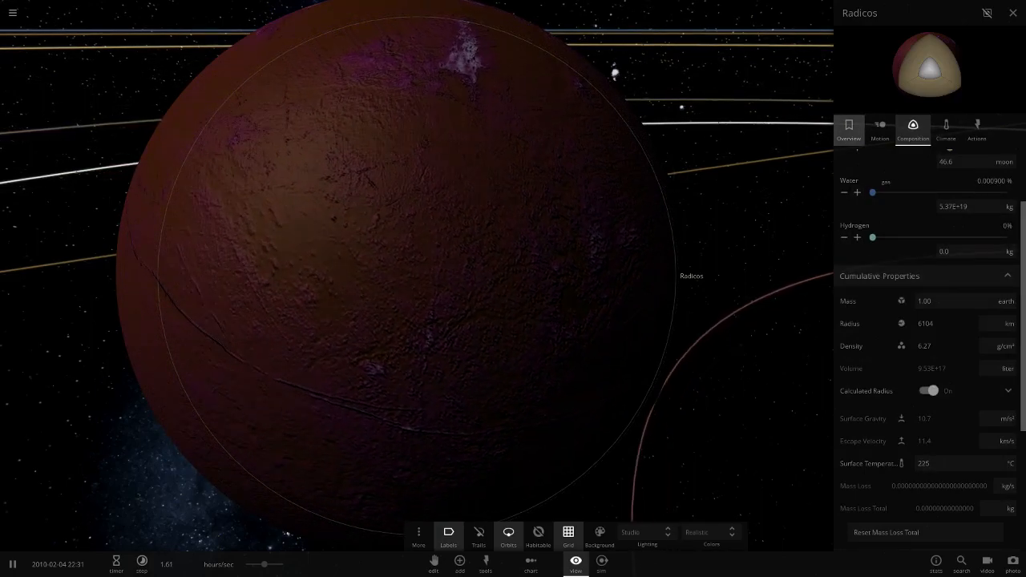
pyautogui.click(848, 128)
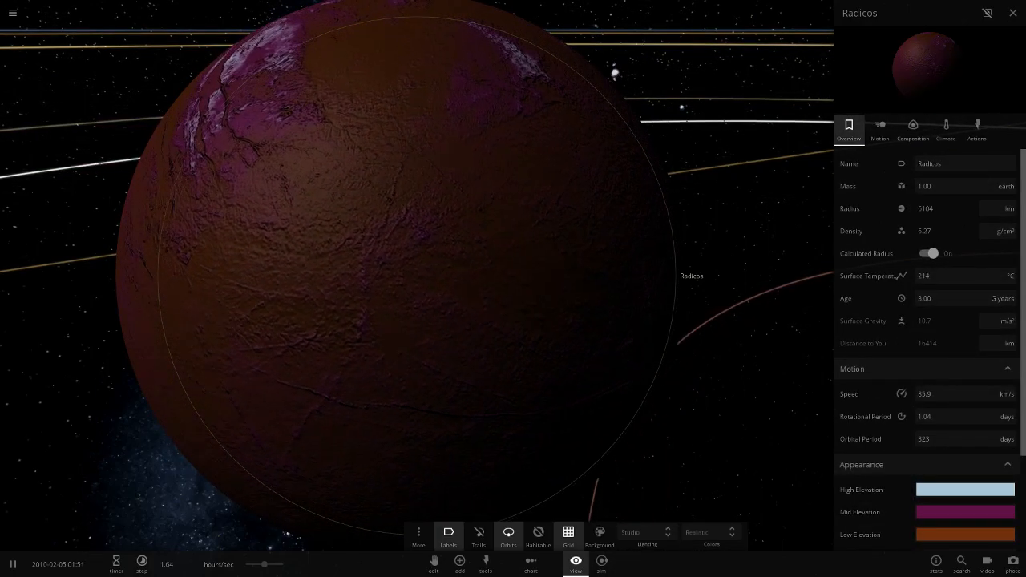
pyautogui.click(878, 127)
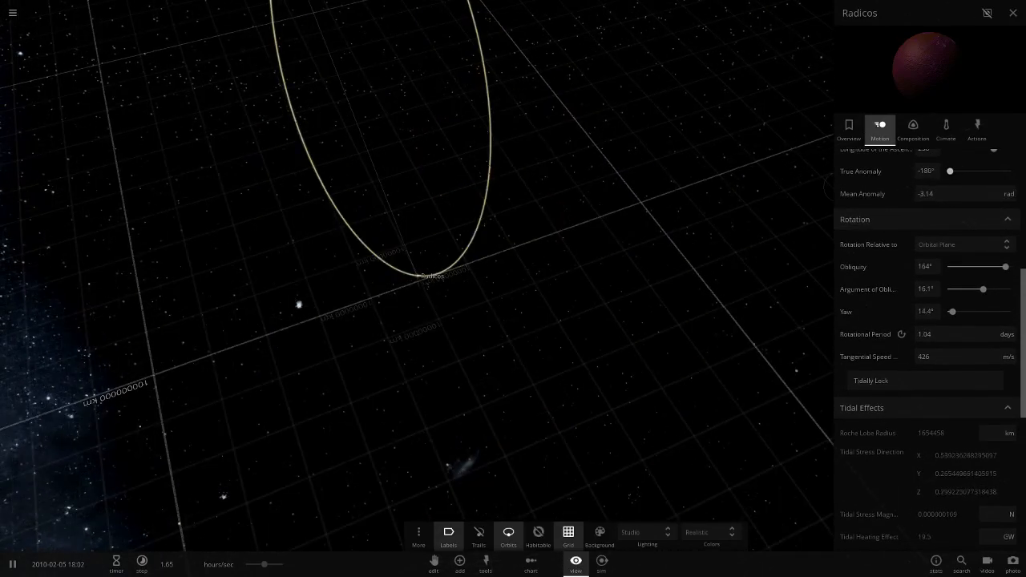
pyautogui.click(849, 128)
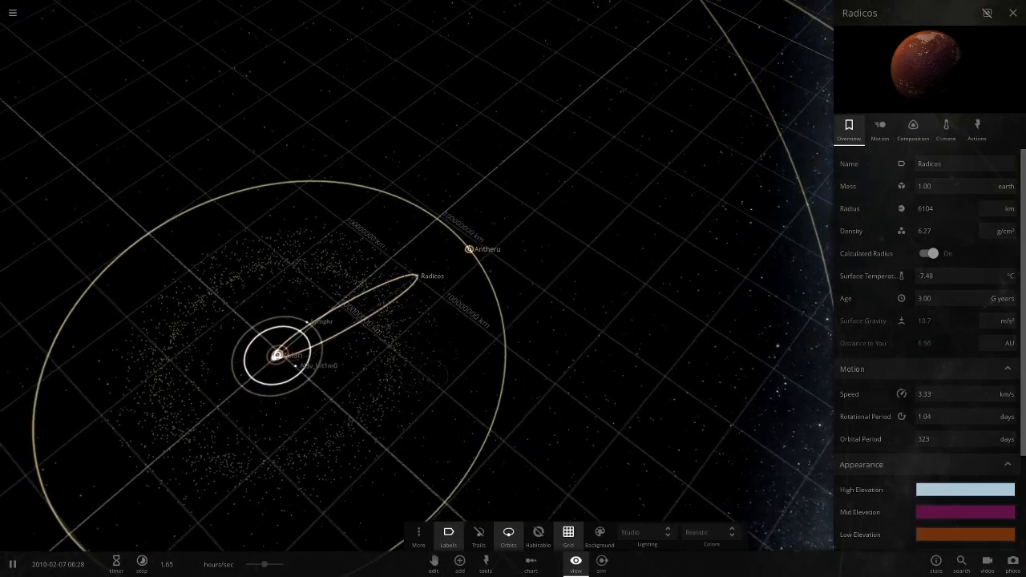
# - Focus on the ringed planet, show the moon labels and select the moon Vandauri
pyautogui.click(468, 250)
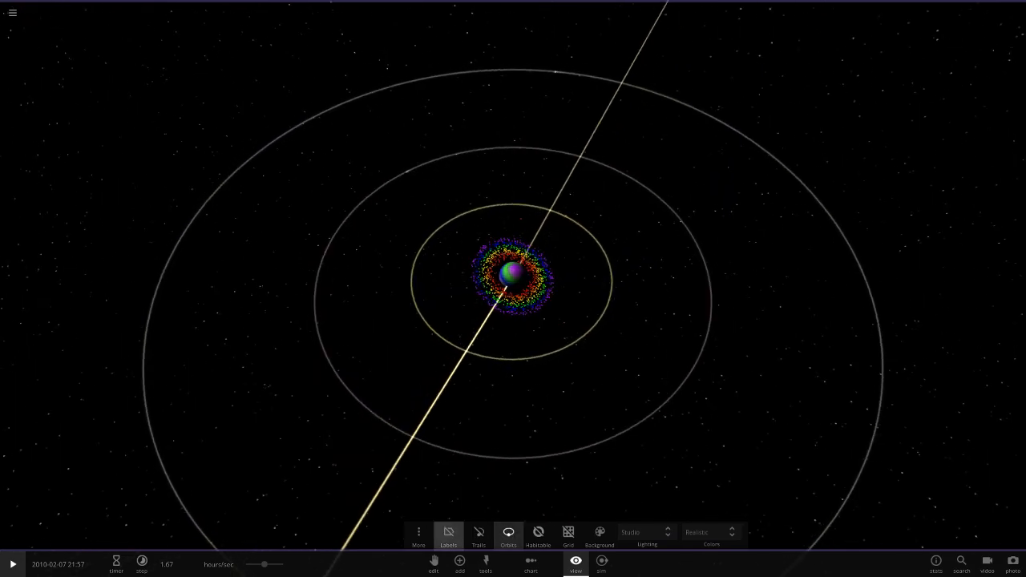
pyautogui.click(449, 532)
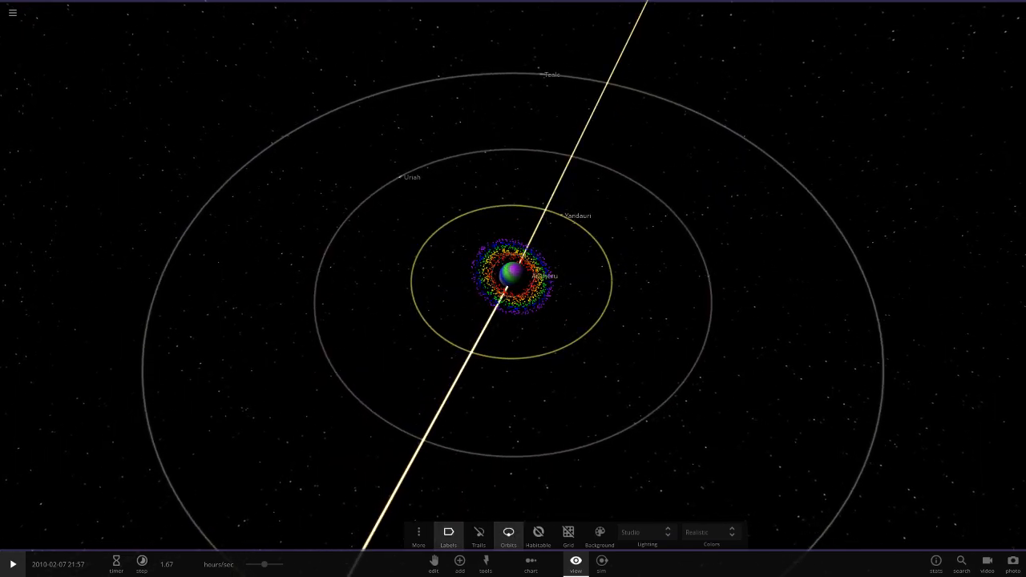
pyautogui.click(510, 275)
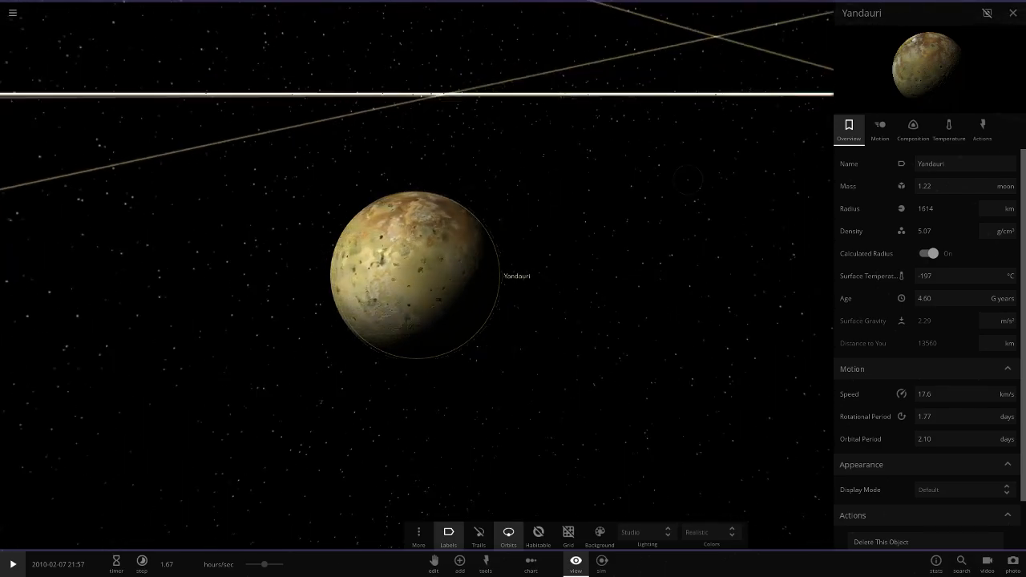
# - Inspect the moons Uriah and Tealc in turn, then select and focus on Washington
pyautogui.scroll(-3)
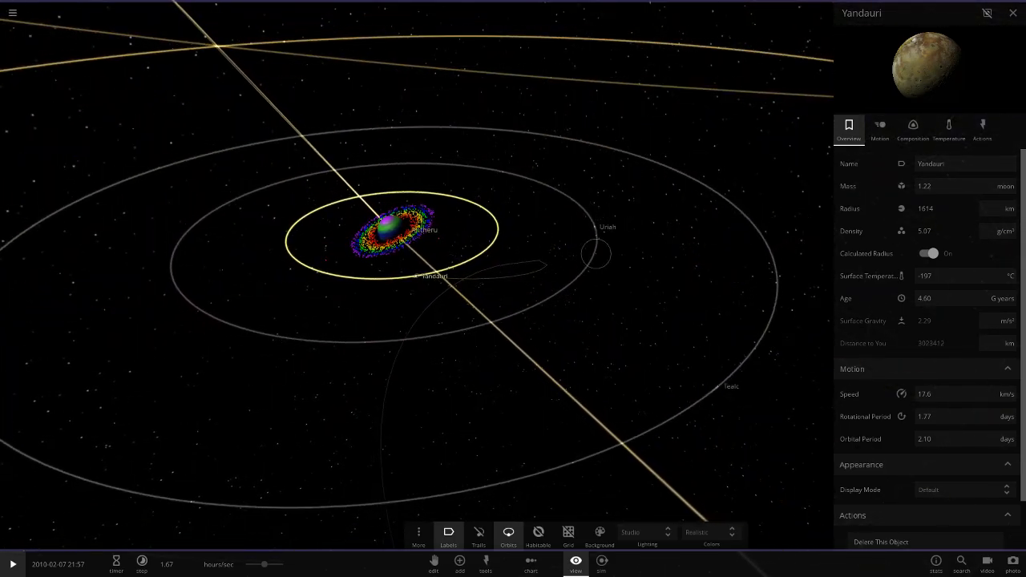
pyautogui.click(596, 253)
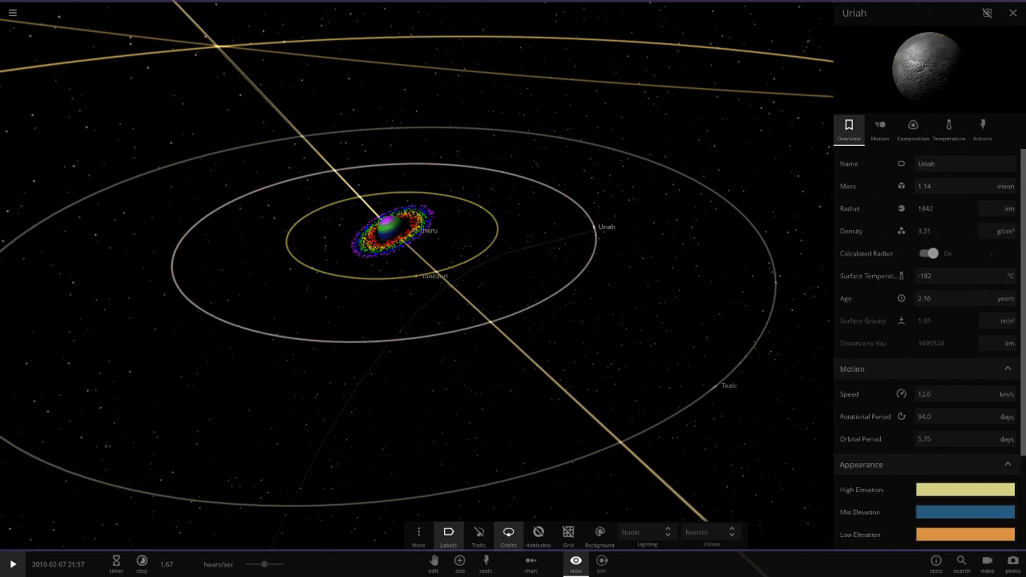
pyautogui.click(718, 384)
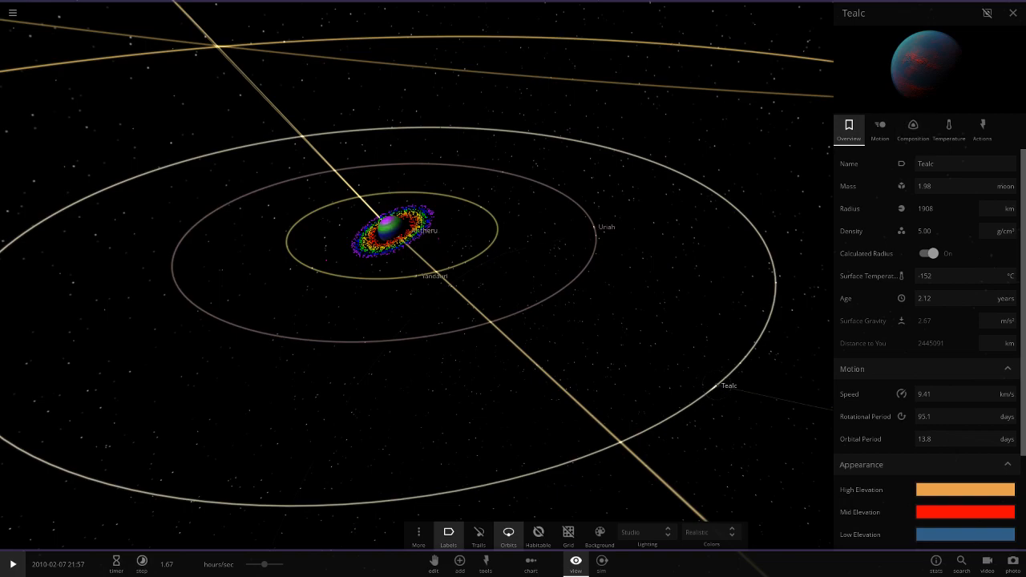
pyautogui.click(606, 228)
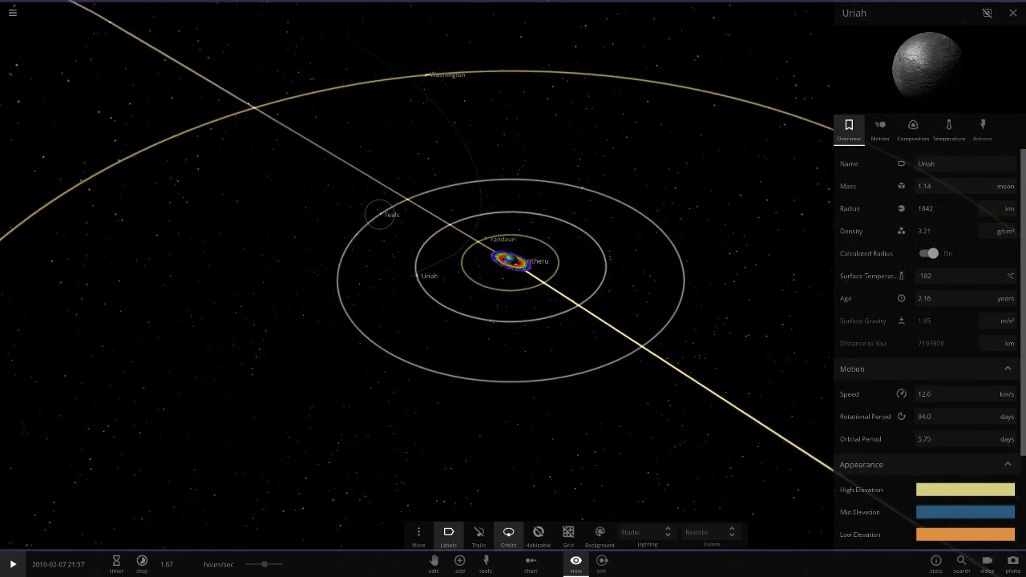
pyautogui.click(378, 215)
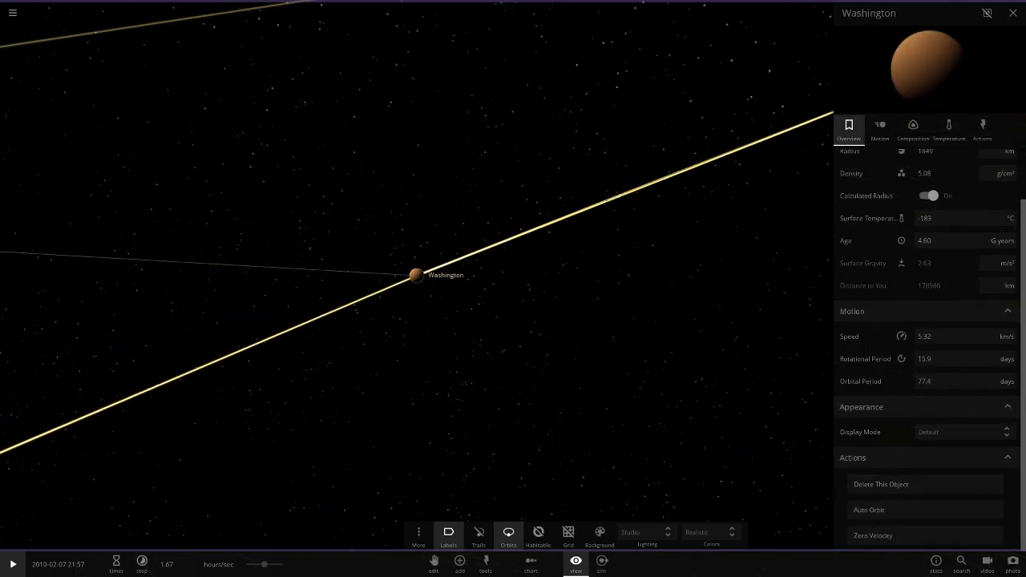
# - View Washington's temperature details and hide its atmosphere
pyautogui.click(949, 129)
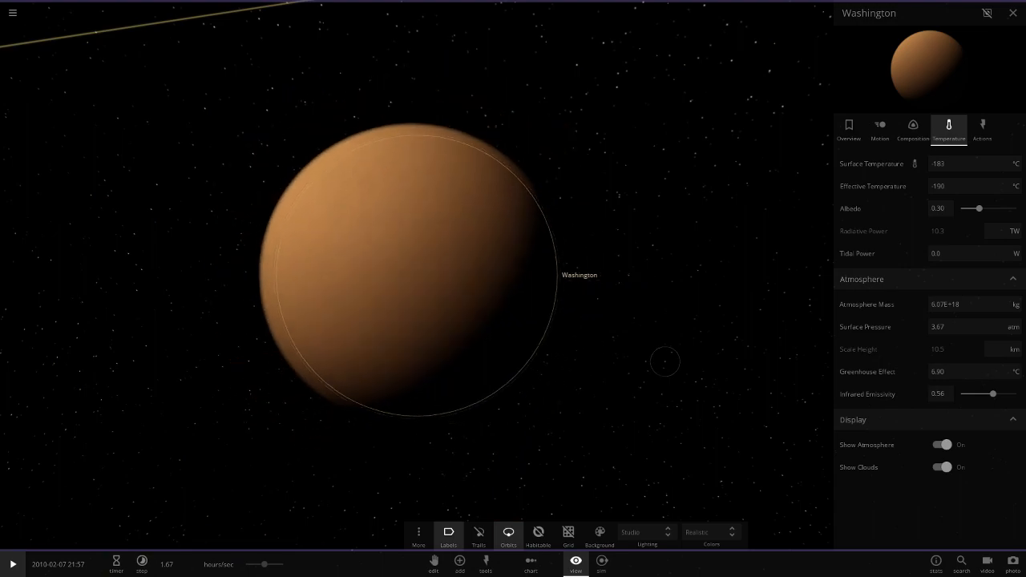
pyautogui.click(944, 444)
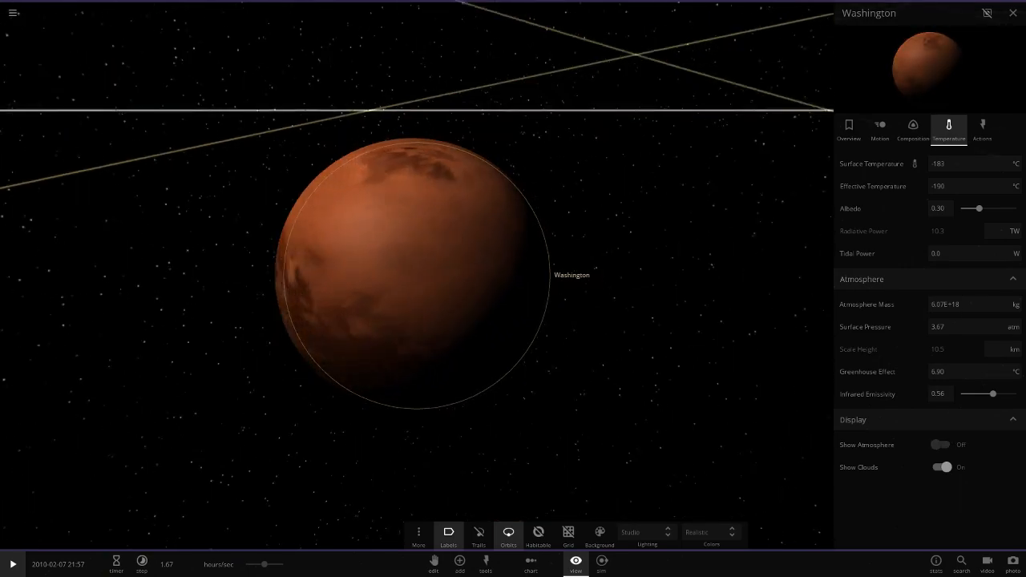
pyautogui.click(939, 444)
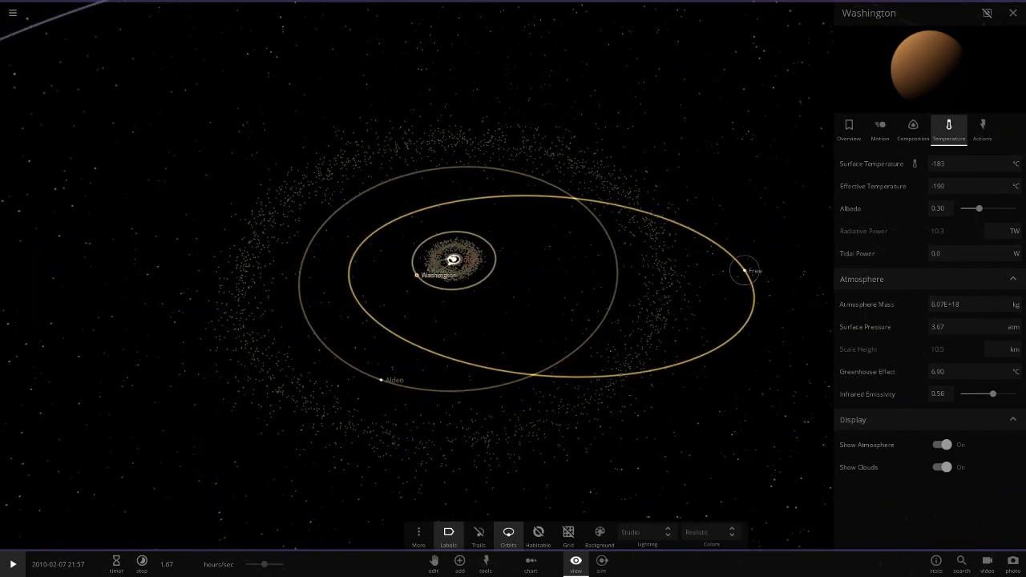
# - Select the body Free, focus on it and browse its property panels
pyautogui.click(743, 271)
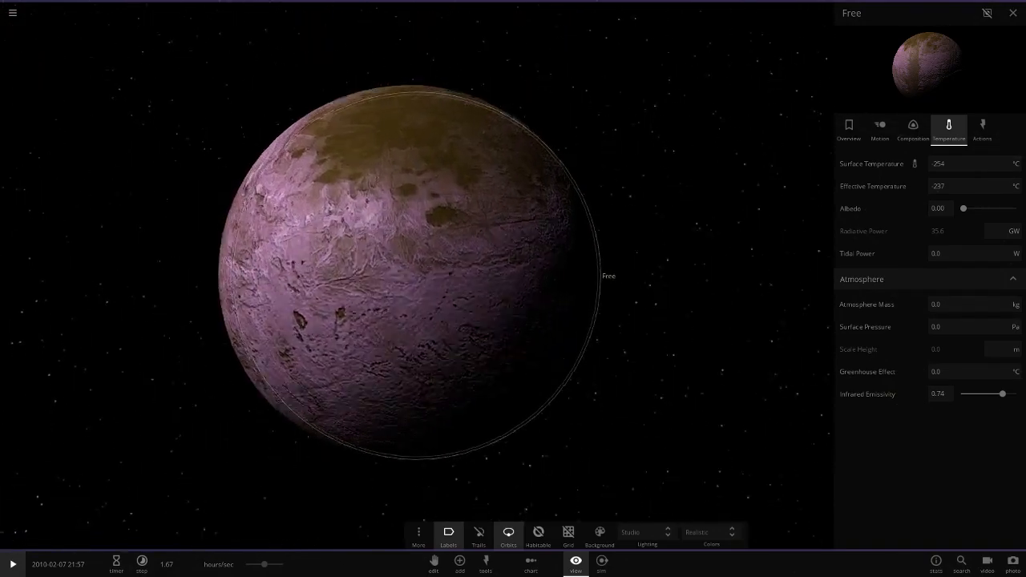
pyautogui.click(848, 128)
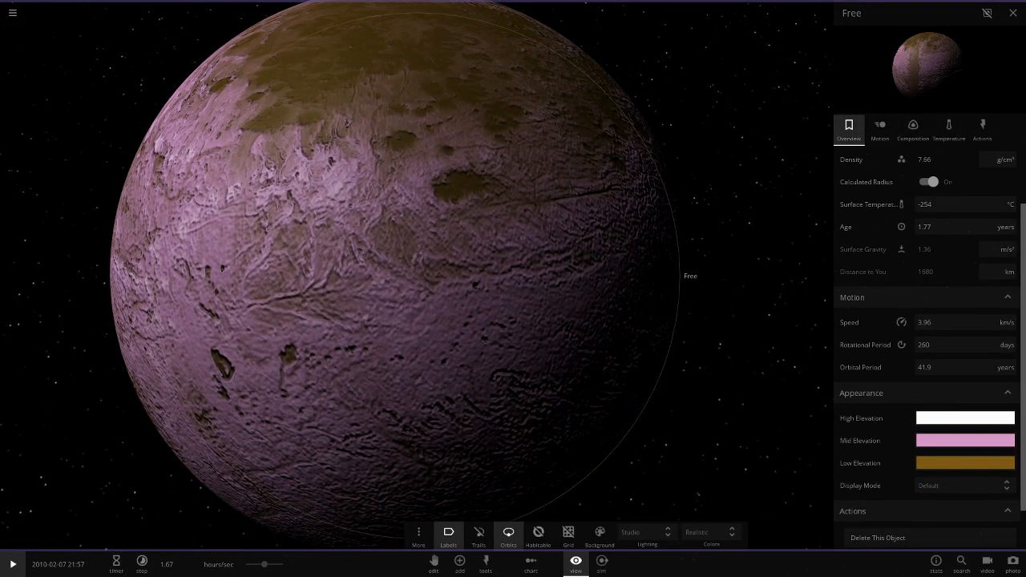
pyautogui.click(965, 462)
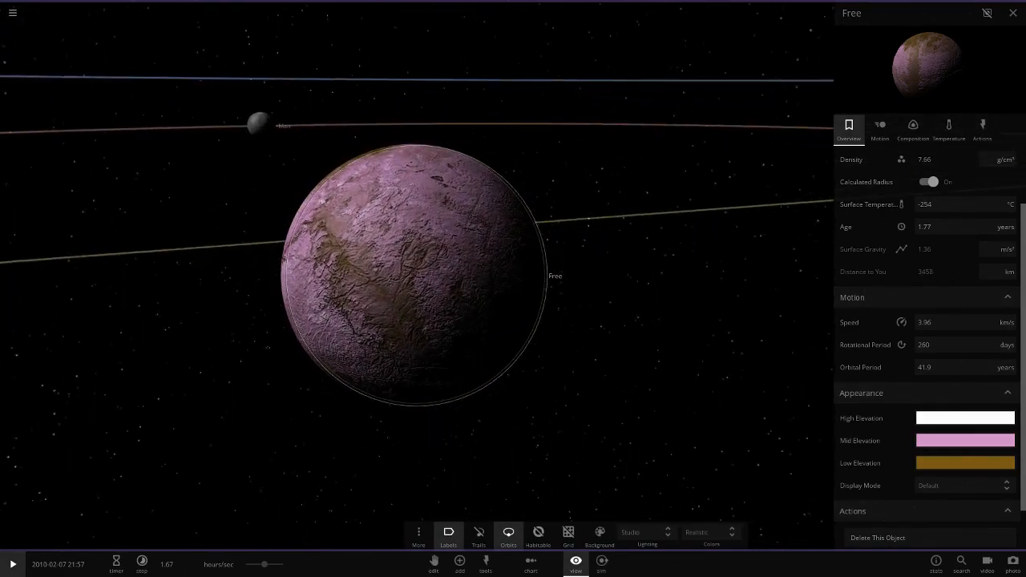
pyautogui.click(270, 127)
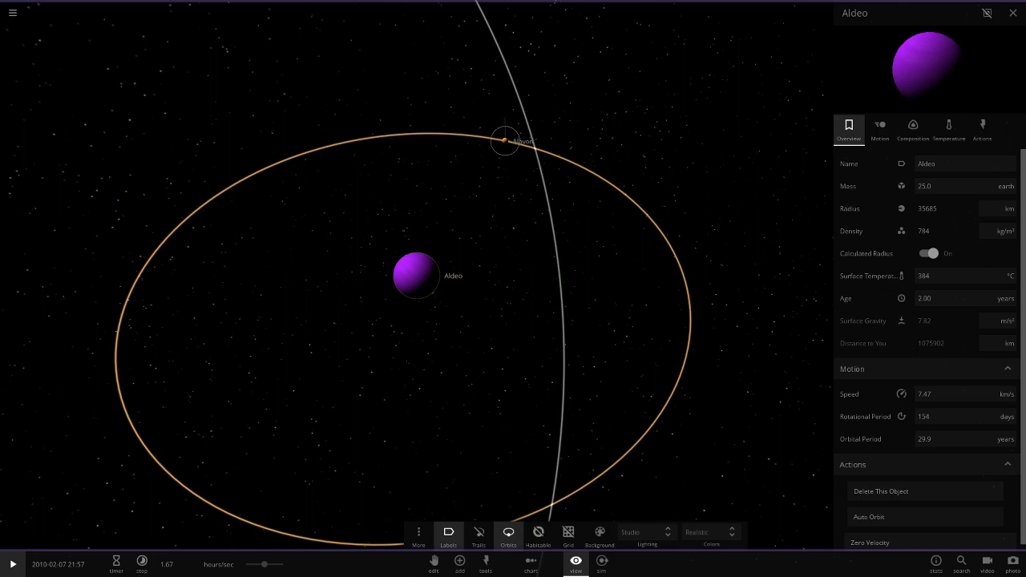
# - Select the orange moon Alavon
pyautogui.click(505, 141)
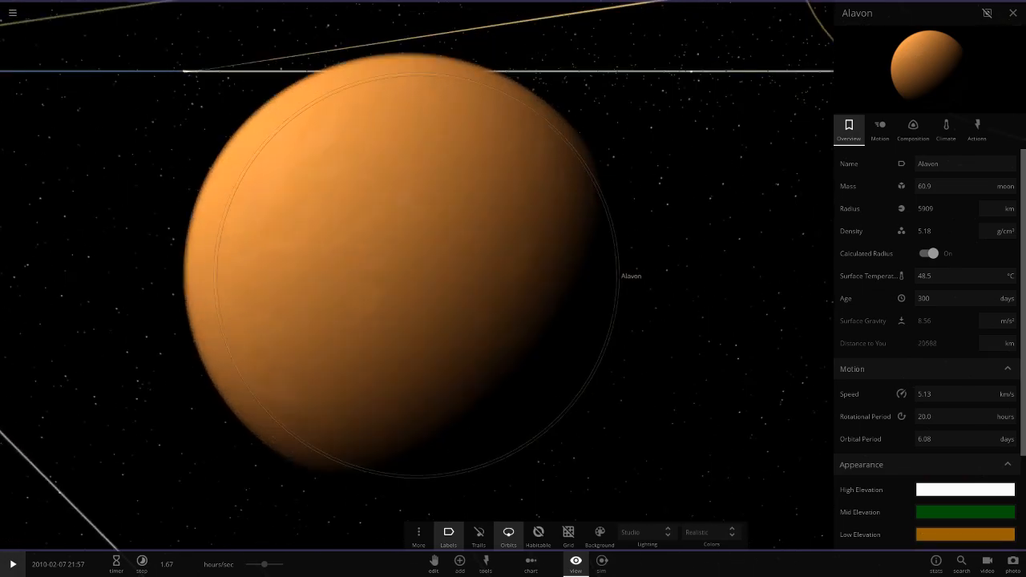
# - Optimize Alavon for climate view, browse its composition, then return to its climate settings
pyautogui.click(946, 128)
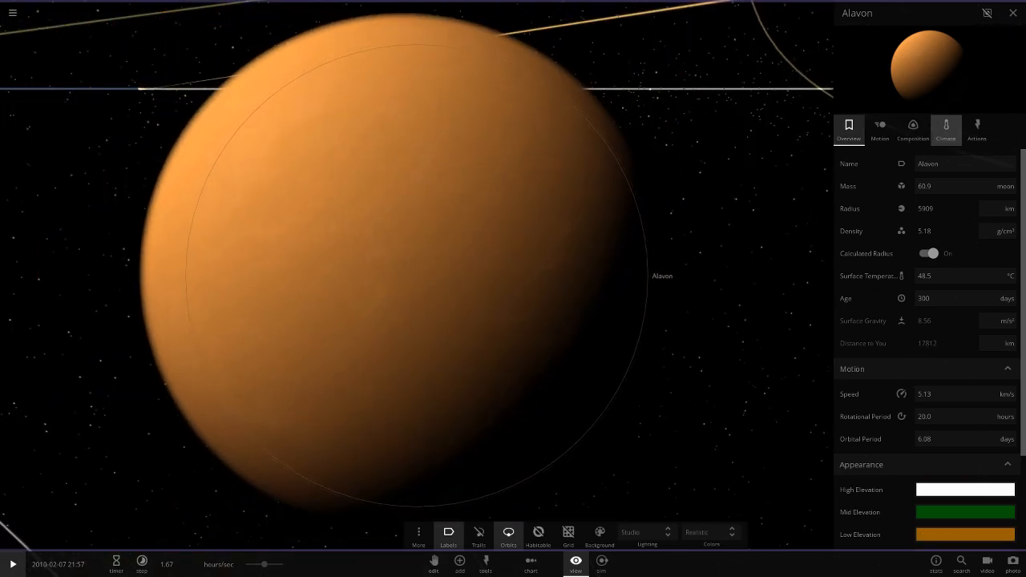
pyautogui.click(946, 128)
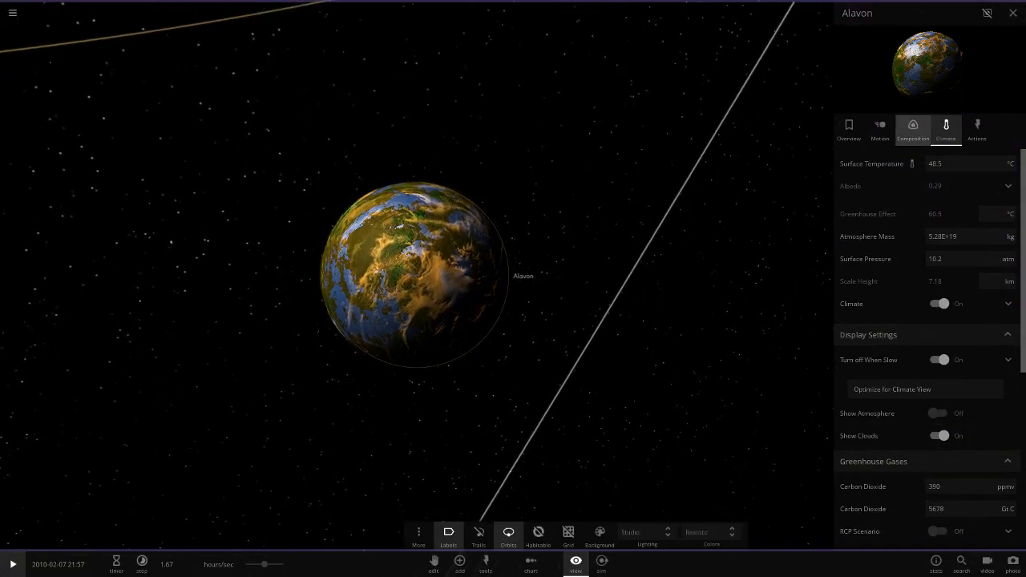
pyautogui.click(912, 129)
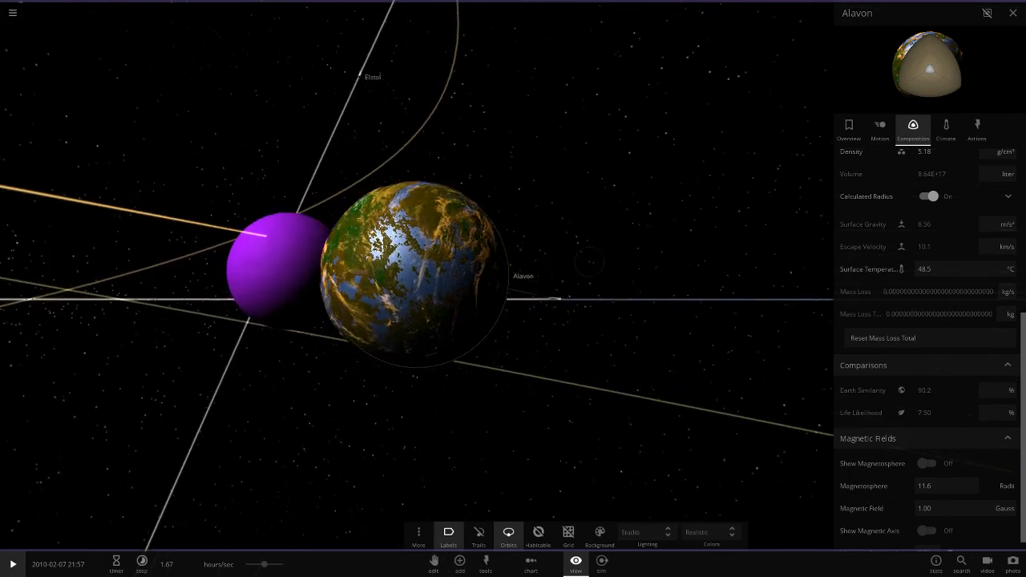
pyautogui.click(644, 532)
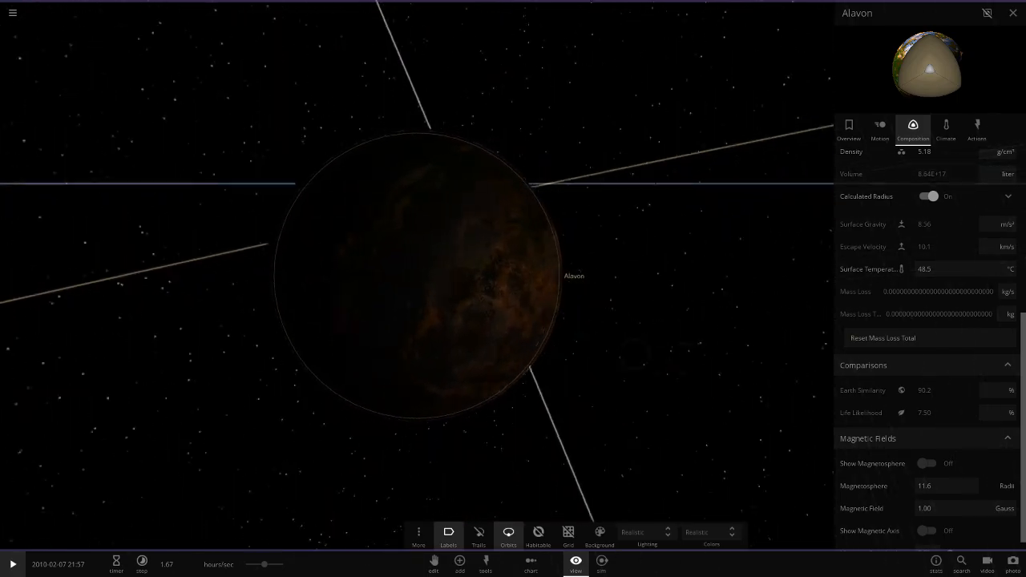
pyautogui.click(945, 128)
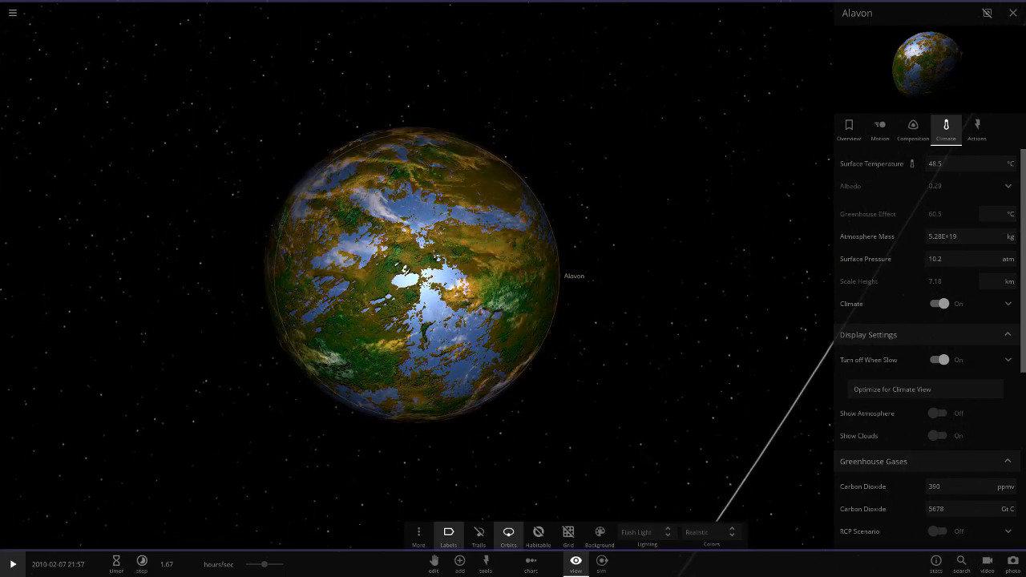
pyautogui.click(938, 436)
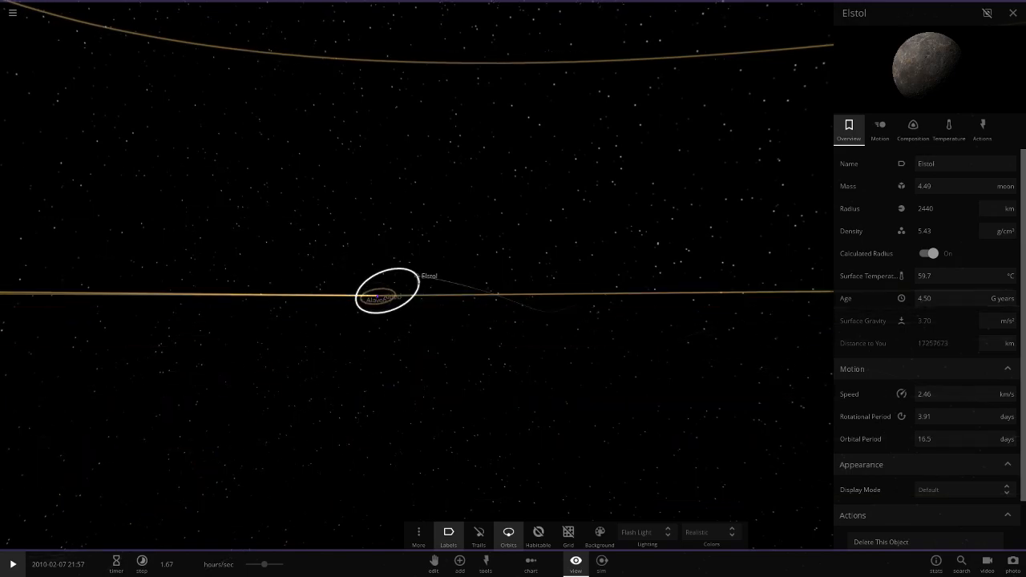
# - Zoom out from Elstol so its orbit line becomes visible
pyautogui.scroll(-3)
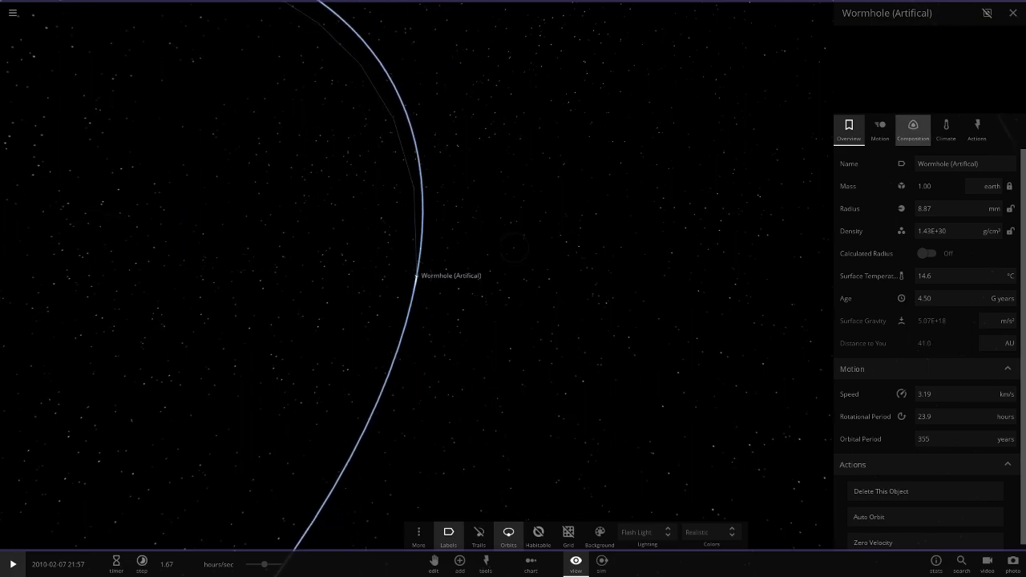
# - Move on from the artificial wormhole to the next world in the tour
pyautogui.click(945, 128)
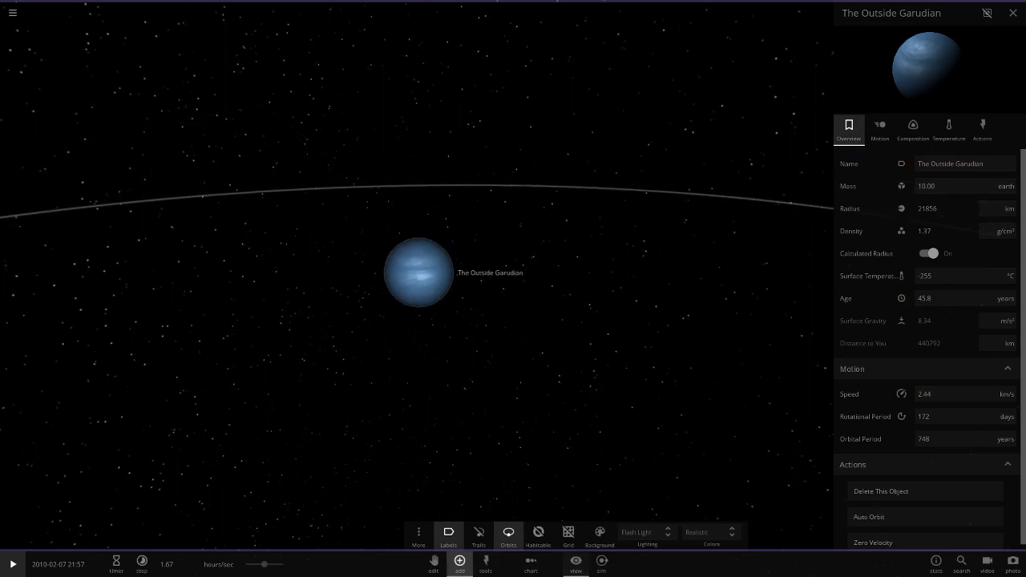
# - Add Planet Nine from the catalogue (search 'pla') beside The Outside Garudian and select it
pyautogui.click(458, 562)
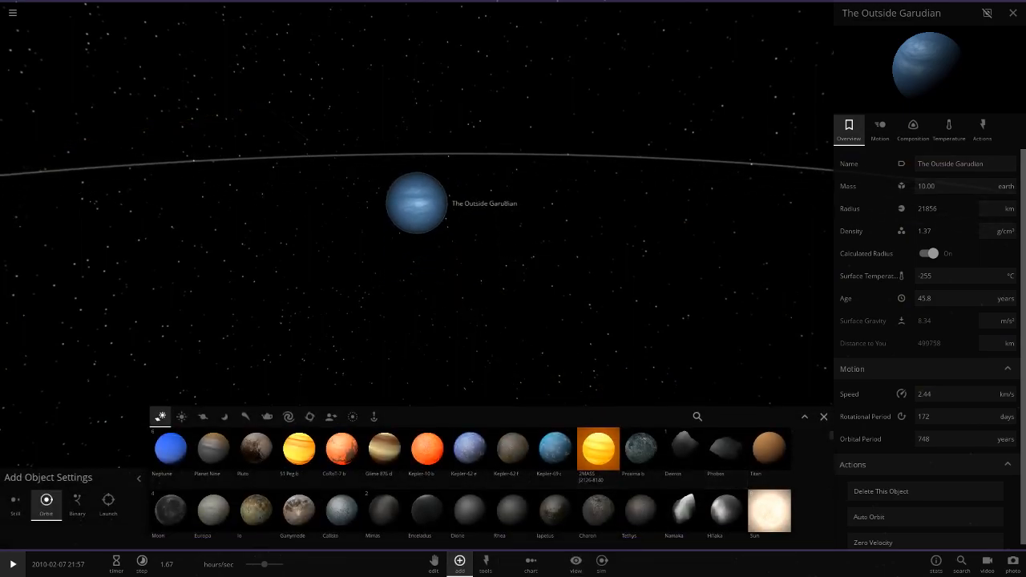
pyautogui.write('pla')
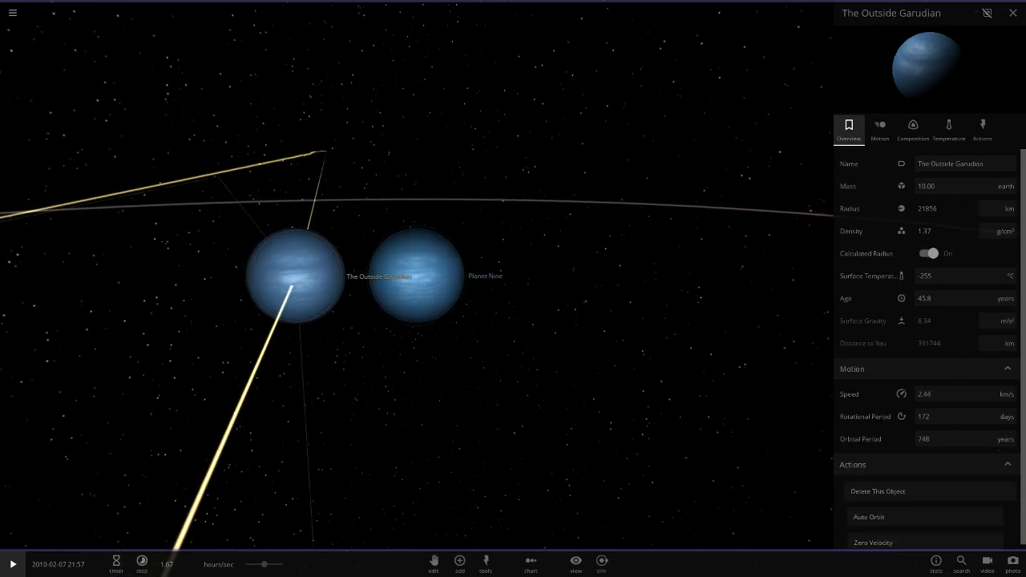
pyautogui.click(414, 276)
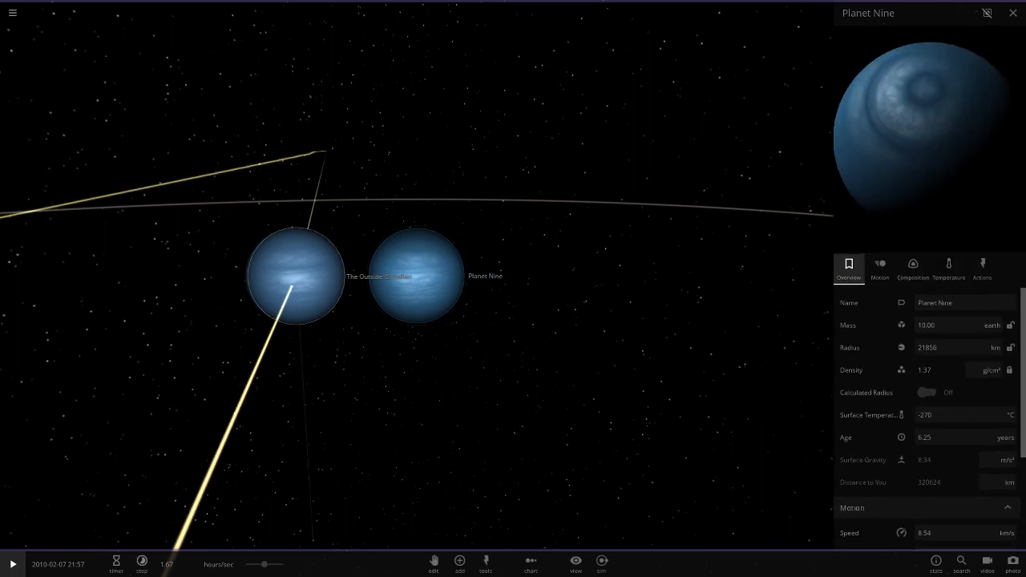
pyautogui.click(294, 276)
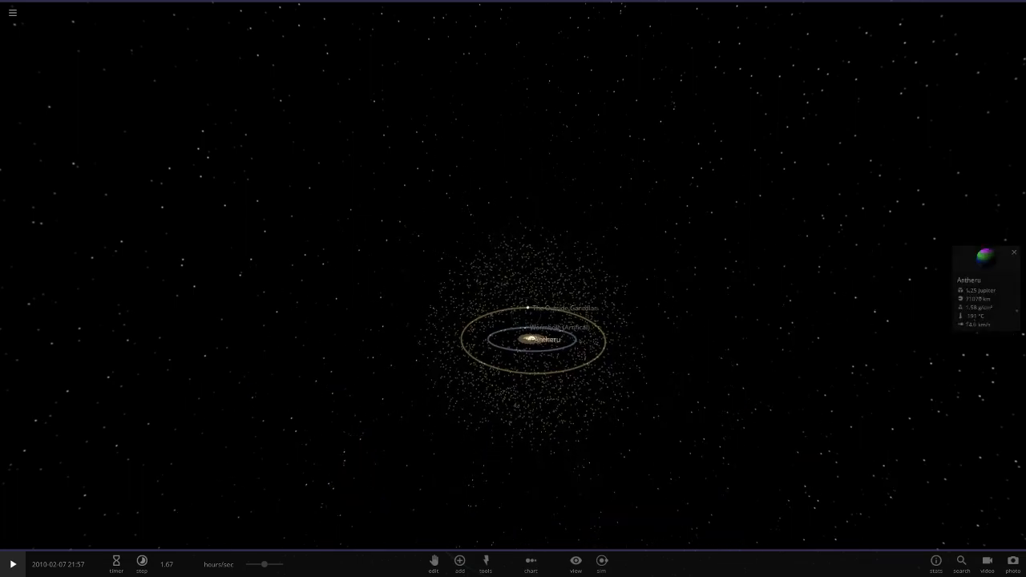
# - Deselect the object and pull back to view the whole Zolan system
pyautogui.click(529, 564)
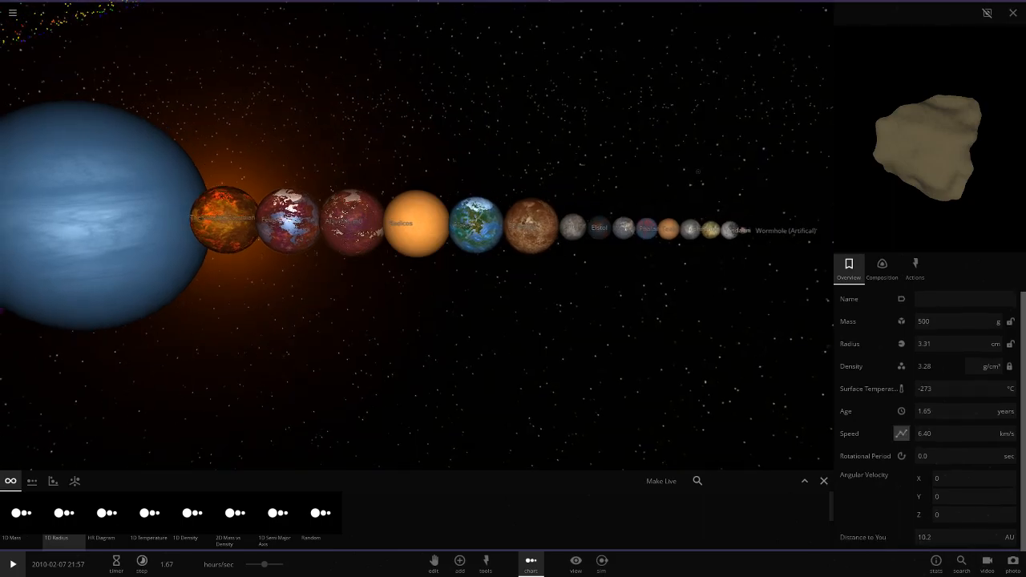
# - Select Alavon in the size line-up and give it its climate appearance
pyautogui.click(881, 269)
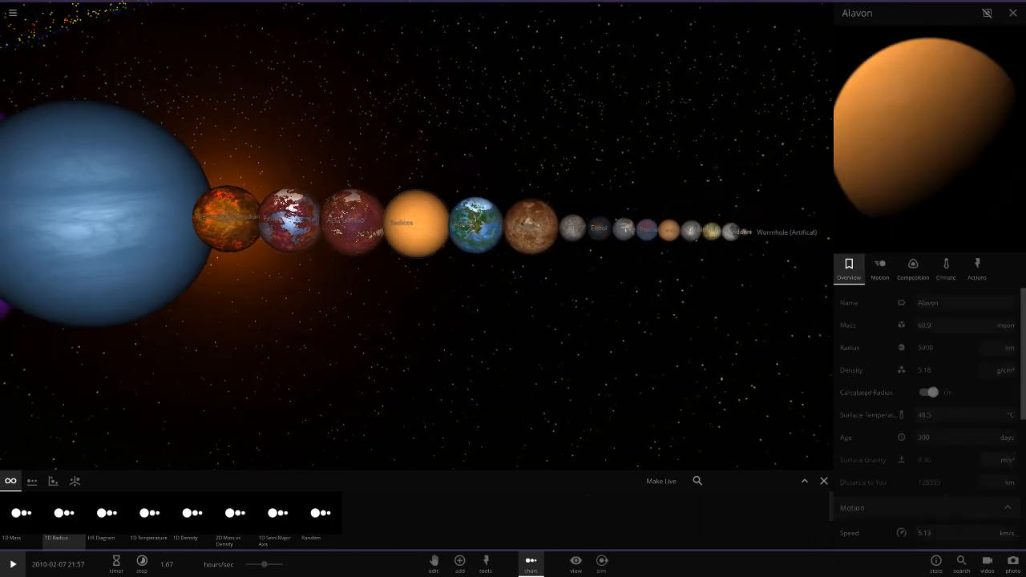
pyautogui.click(946, 269)
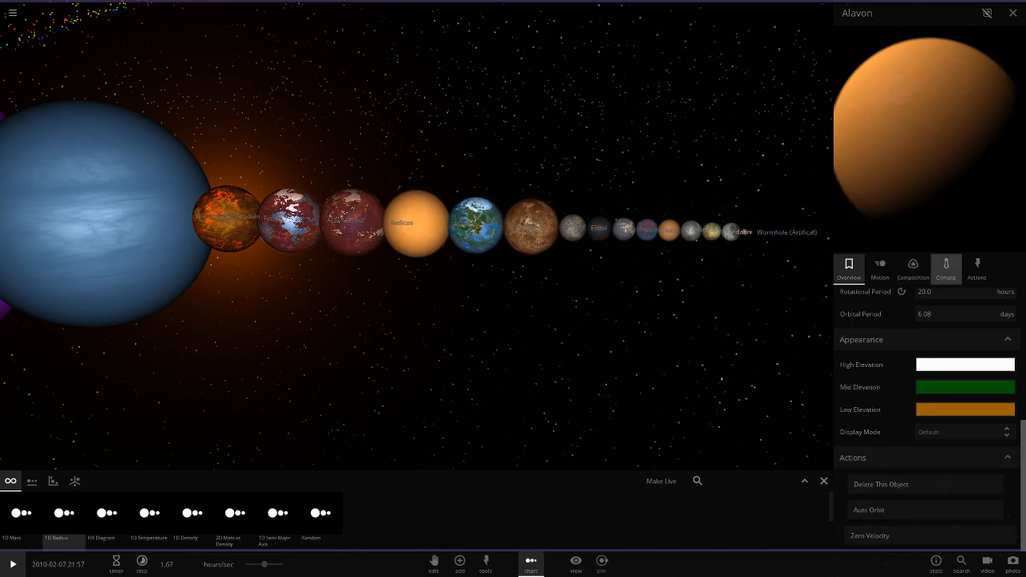
pyautogui.click(946, 270)
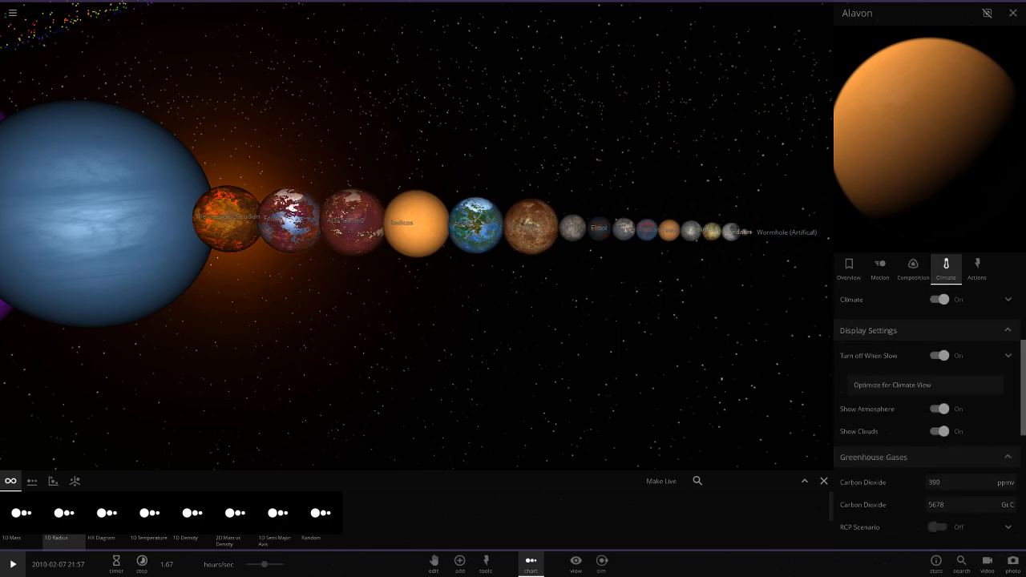
pyautogui.click(939, 409)
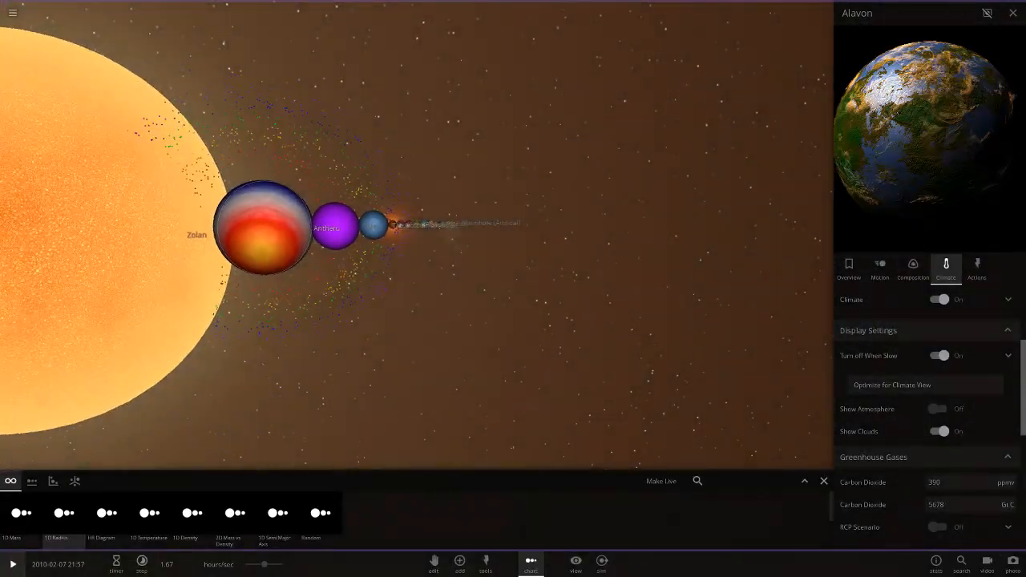
# - Select the banded giant Antheru beside the star and close its properties panel
pyautogui.click(327, 227)
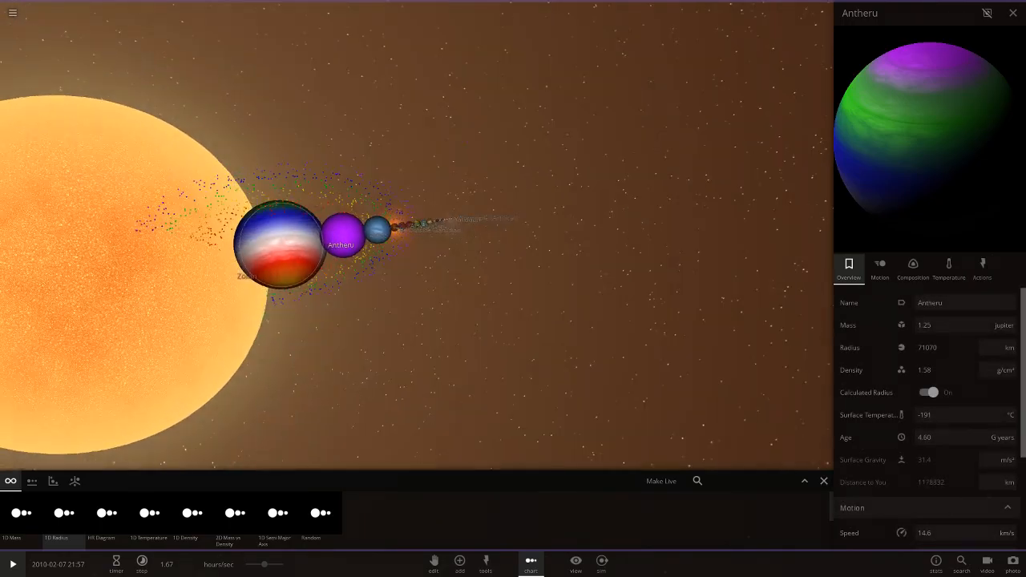
pyautogui.click(1013, 13)
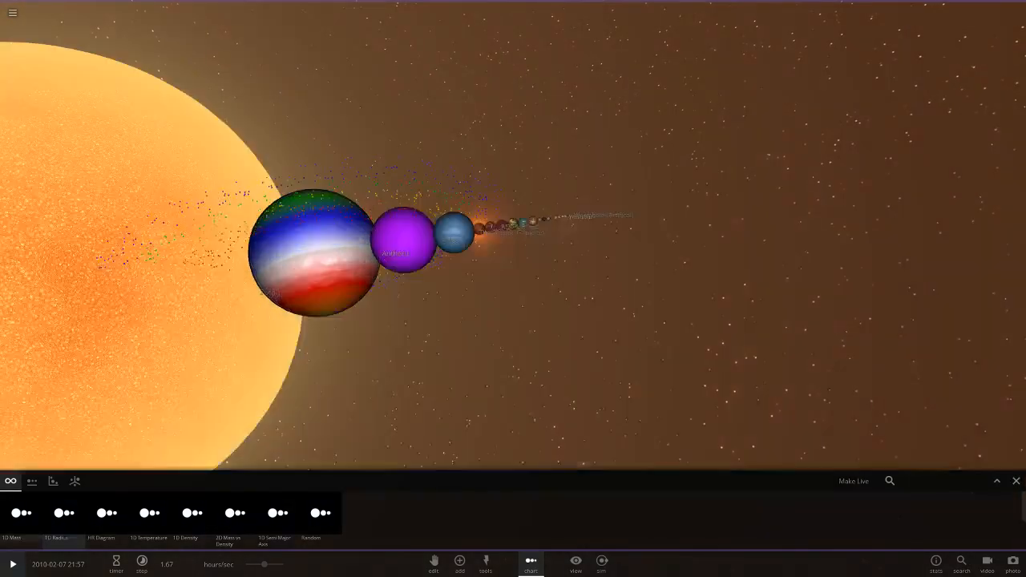